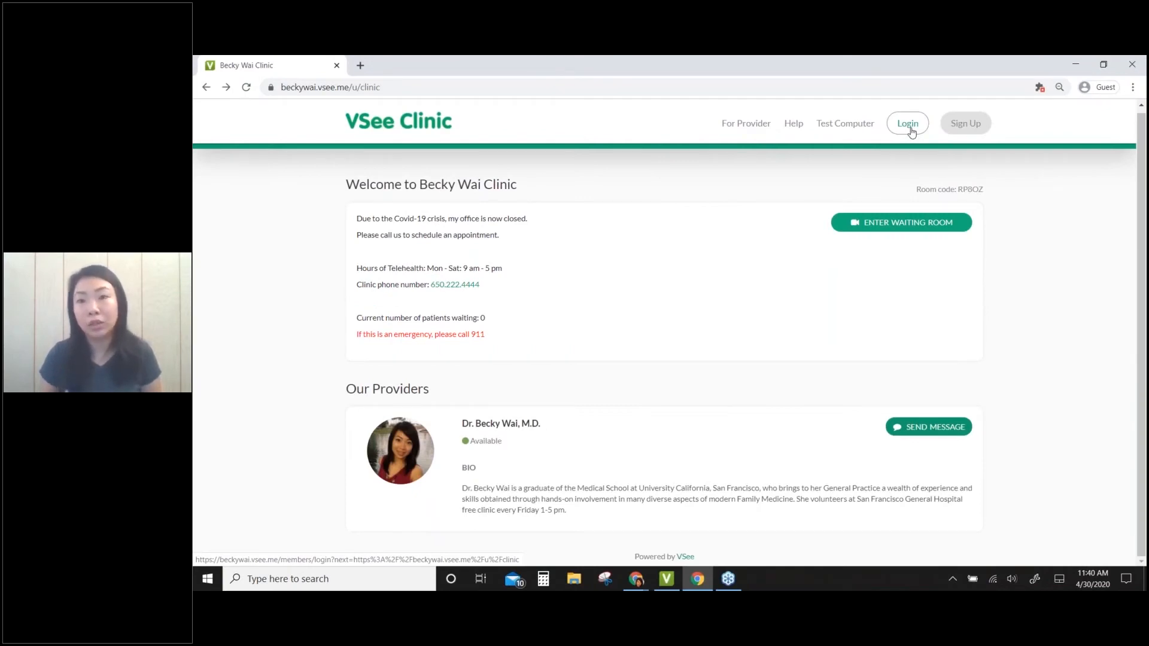
mouse_move(894, 247)
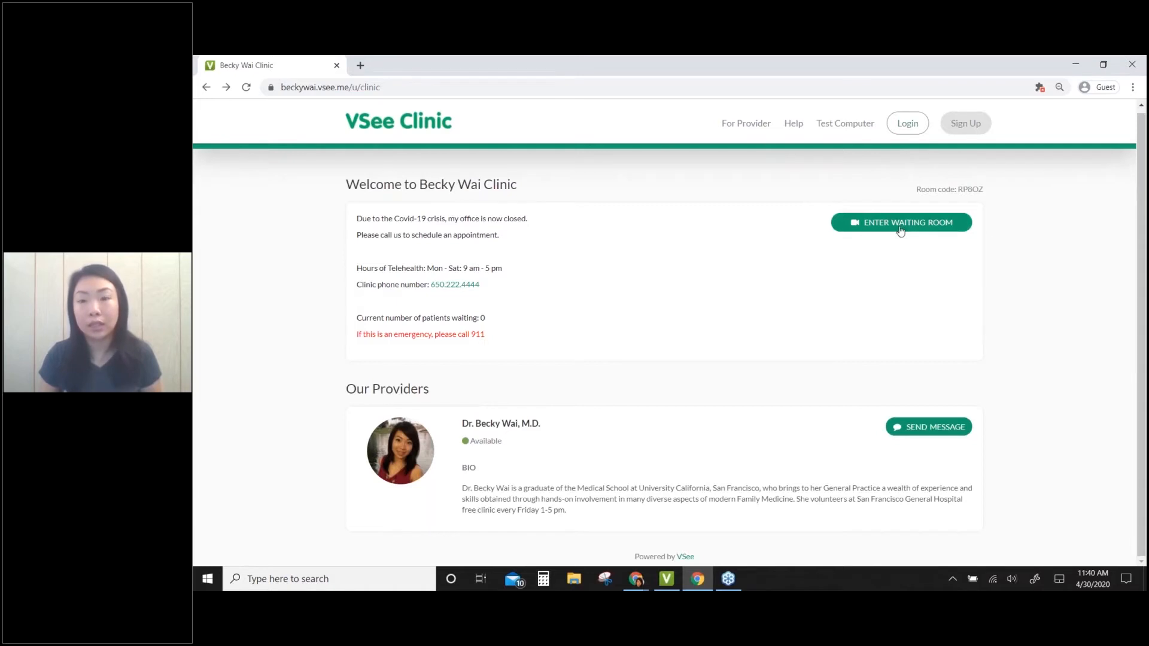
Step: Enter the clinic's waiting room from the welcome page to reach patient Sign In
click(901, 222)
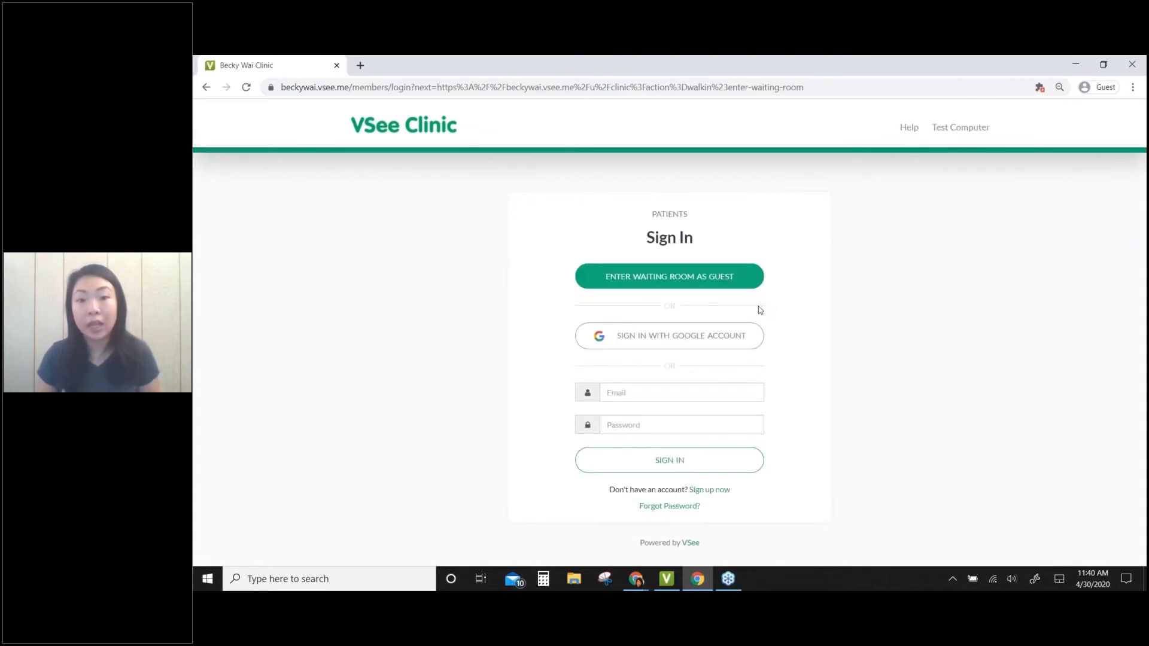
mouse_move(764, 360)
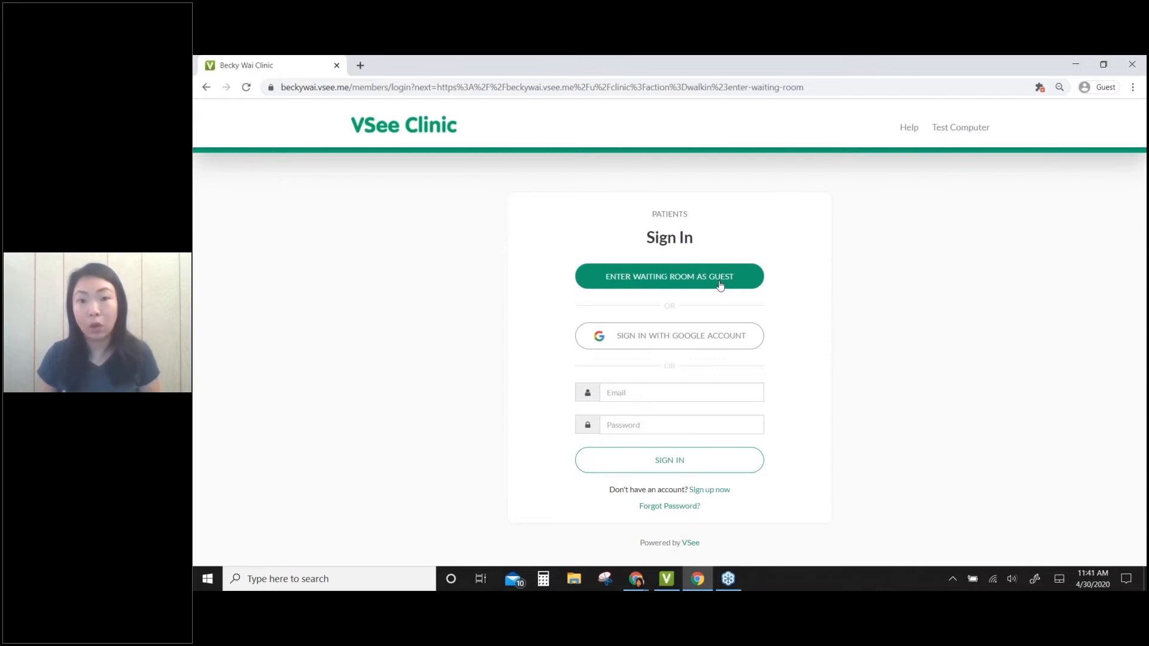
mouse_move(663, 348)
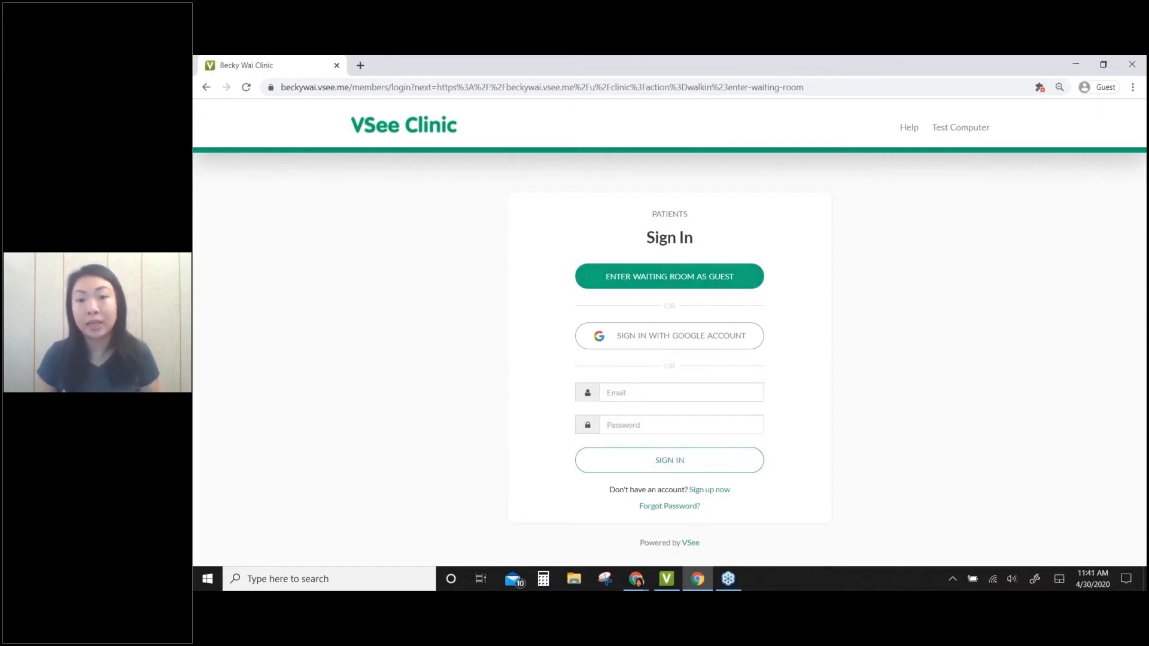
mouse_move(679, 474)
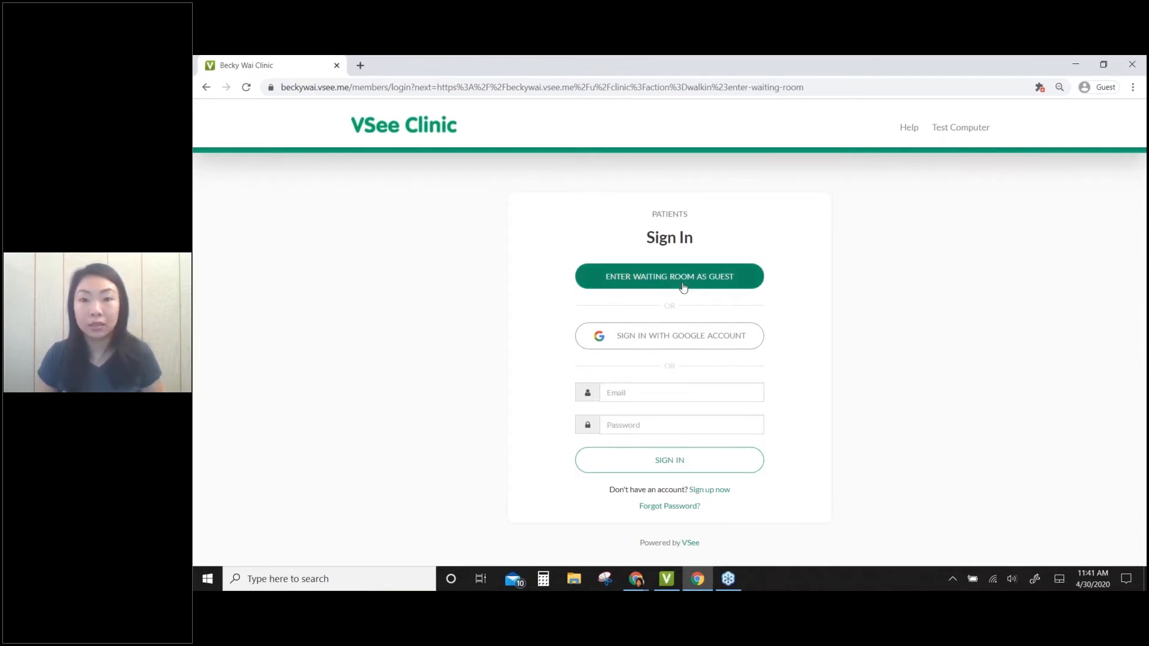
Step: Enter as a guest and fill in patient Sam Smith with reason Headache
click(682, 276)
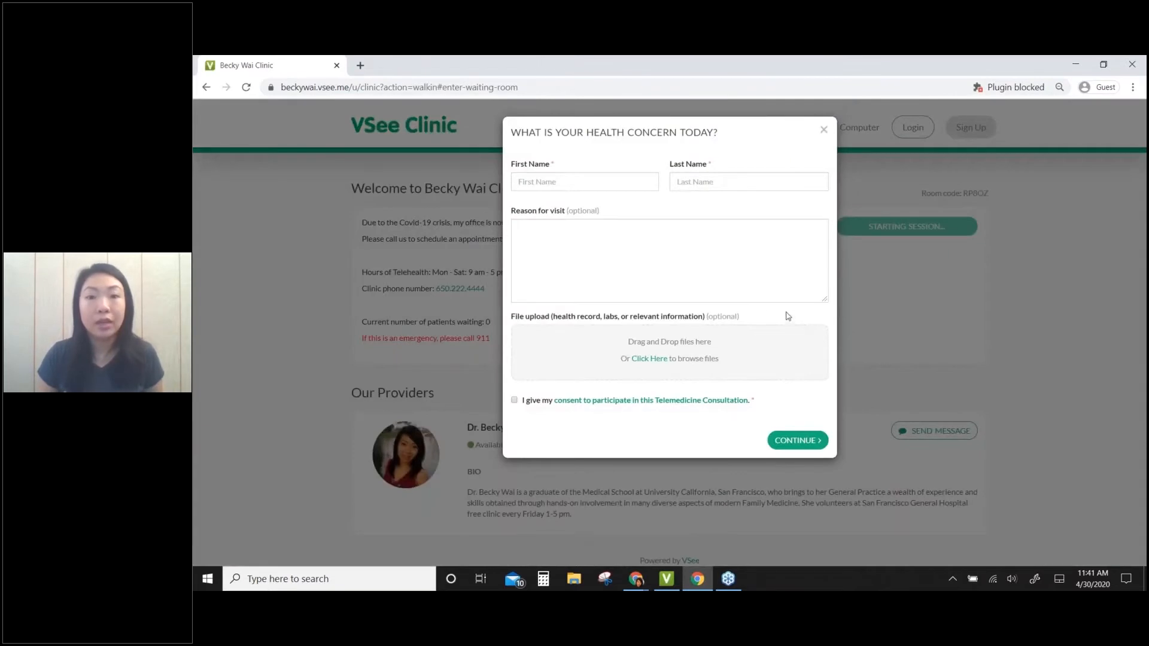
click(579, 181)
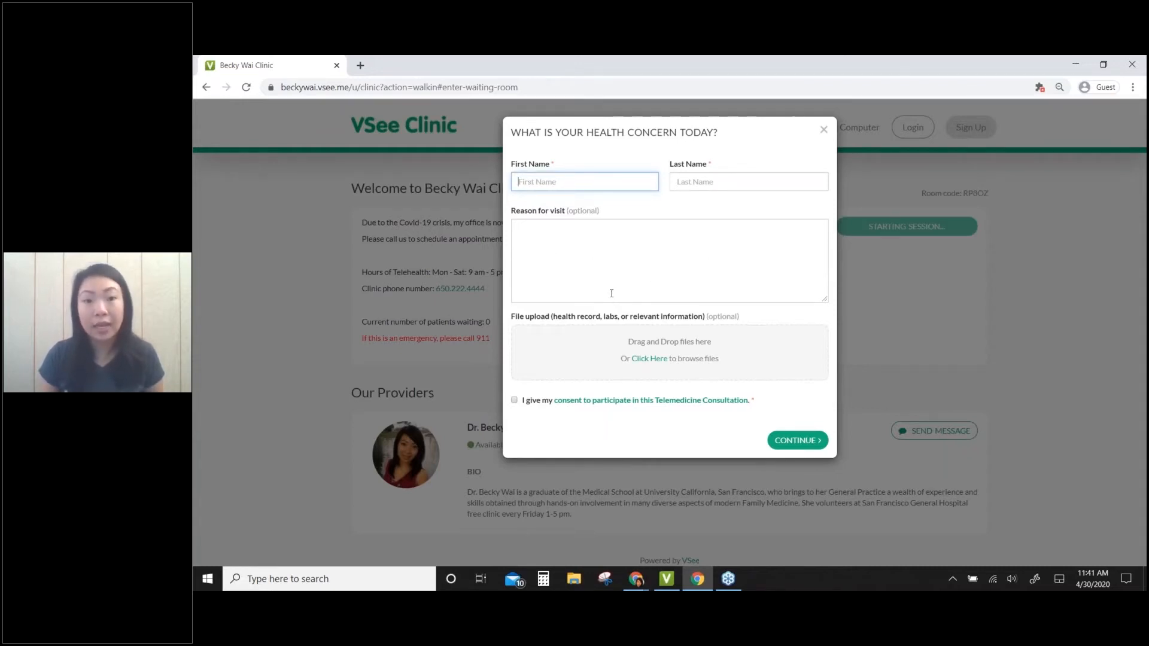
mouse_move(649, 359)
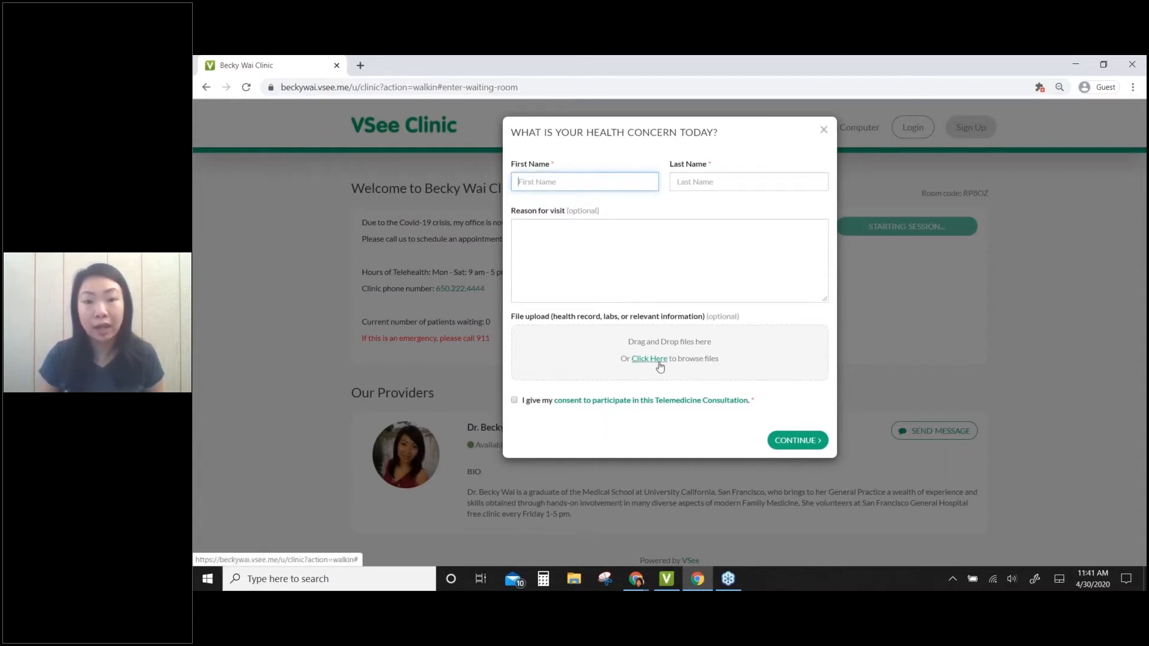
text(Sam)
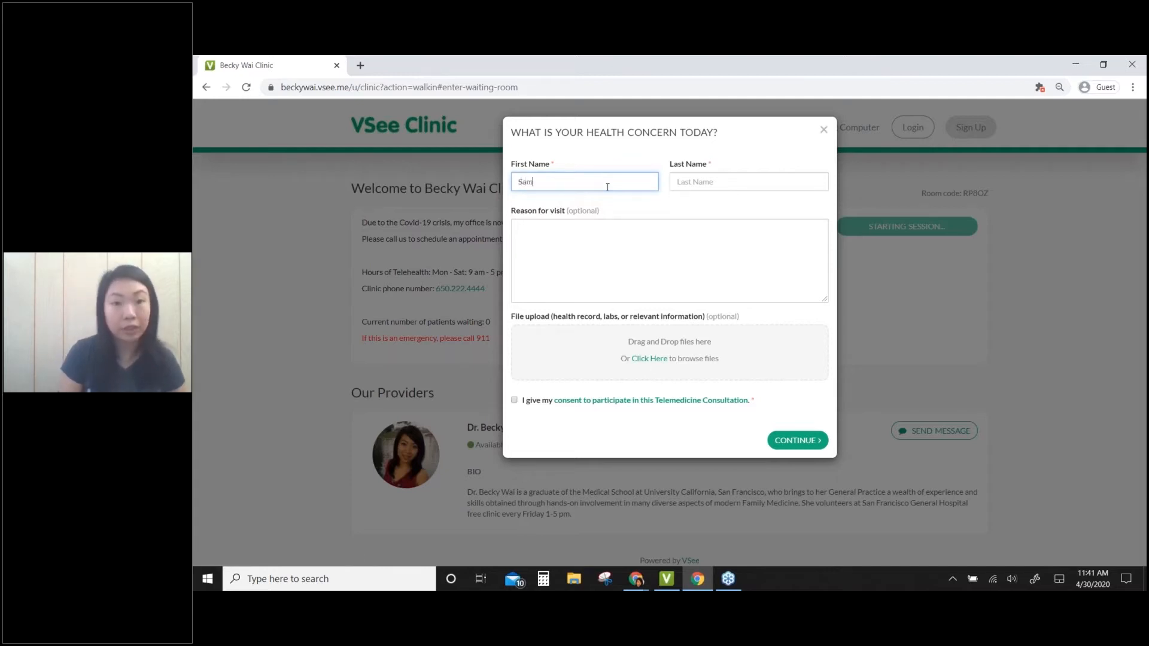
text(Smith)
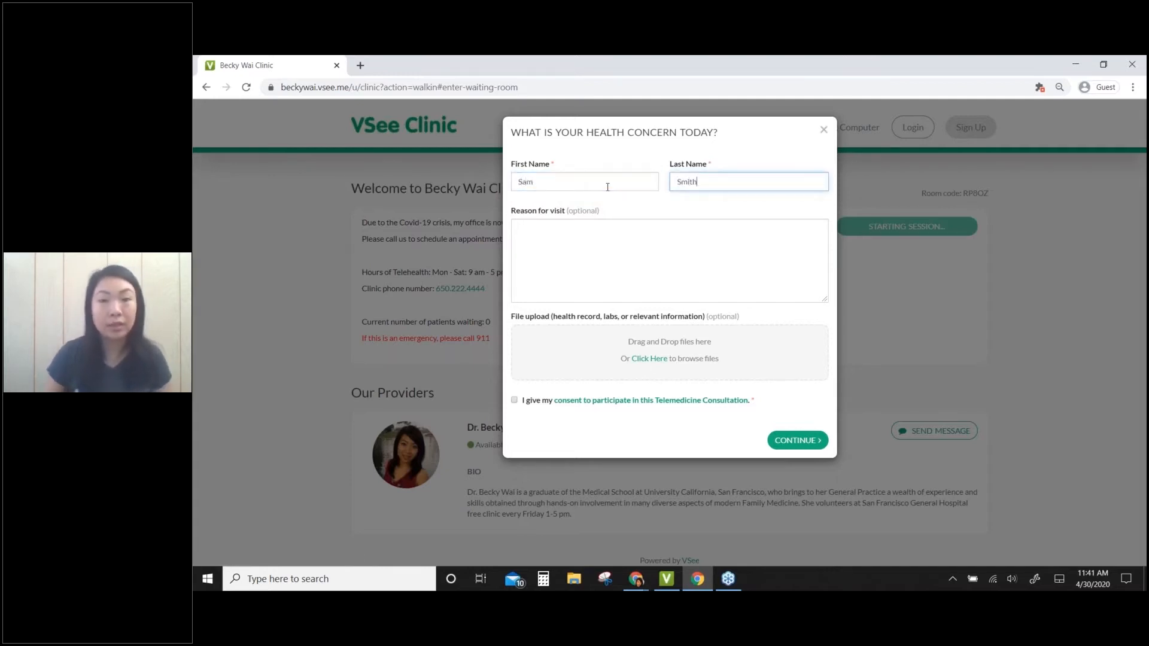
text(Headache)
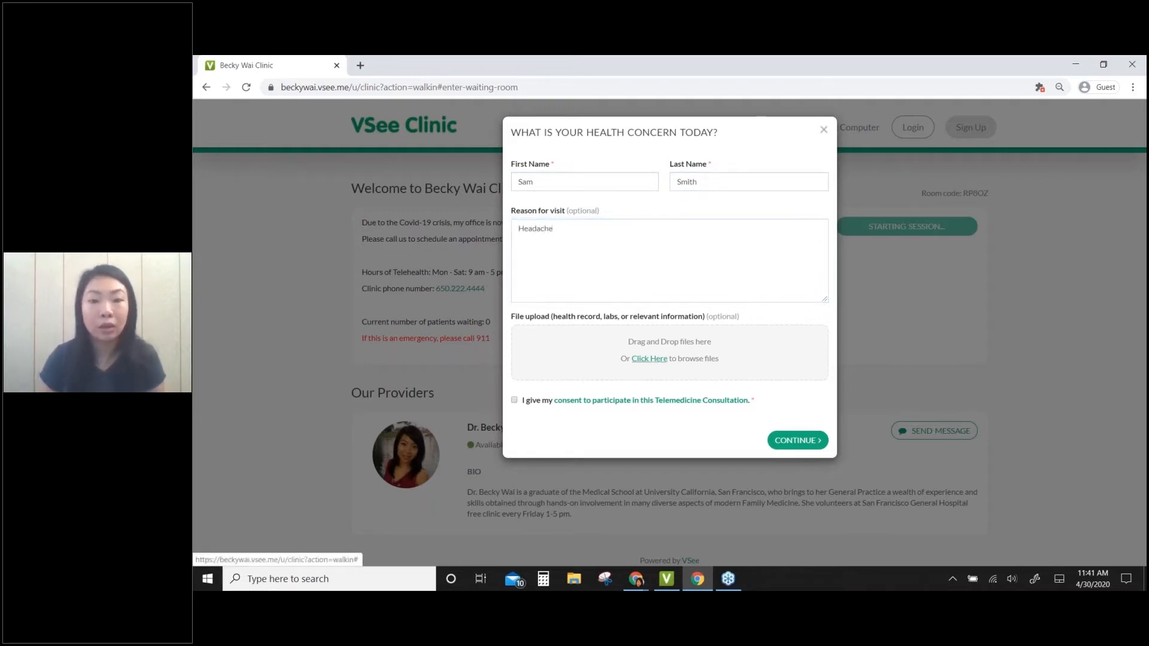
Step: Upload the Brain Scan image from the Desktop to the intake form
click(648, 358)
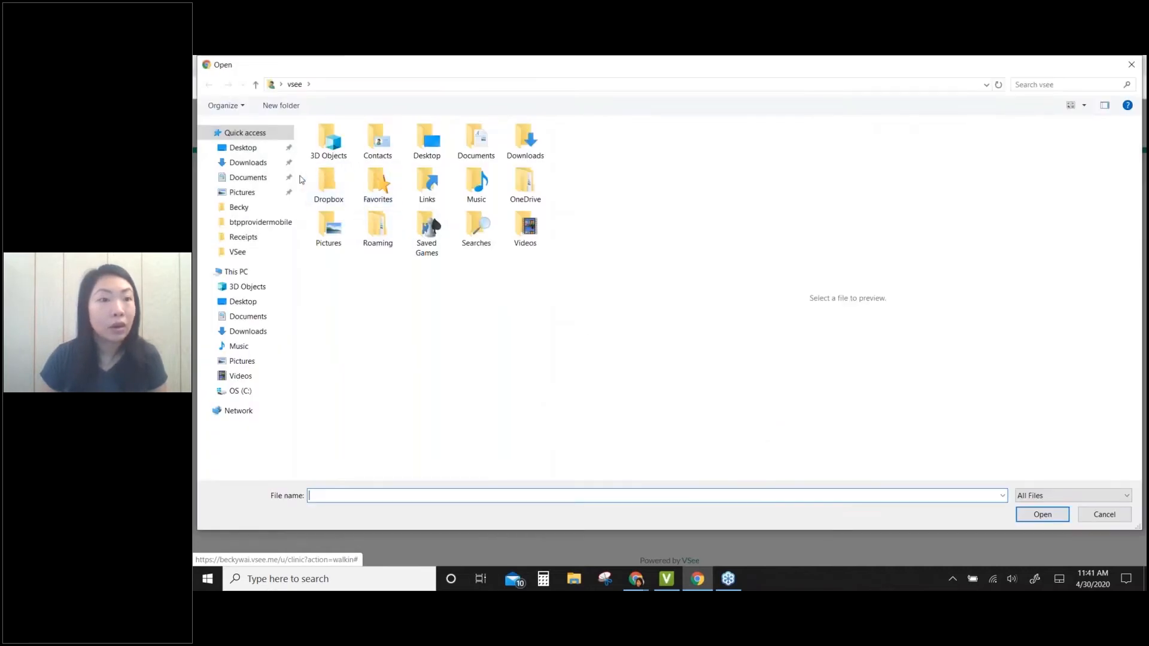
click(243, 148)
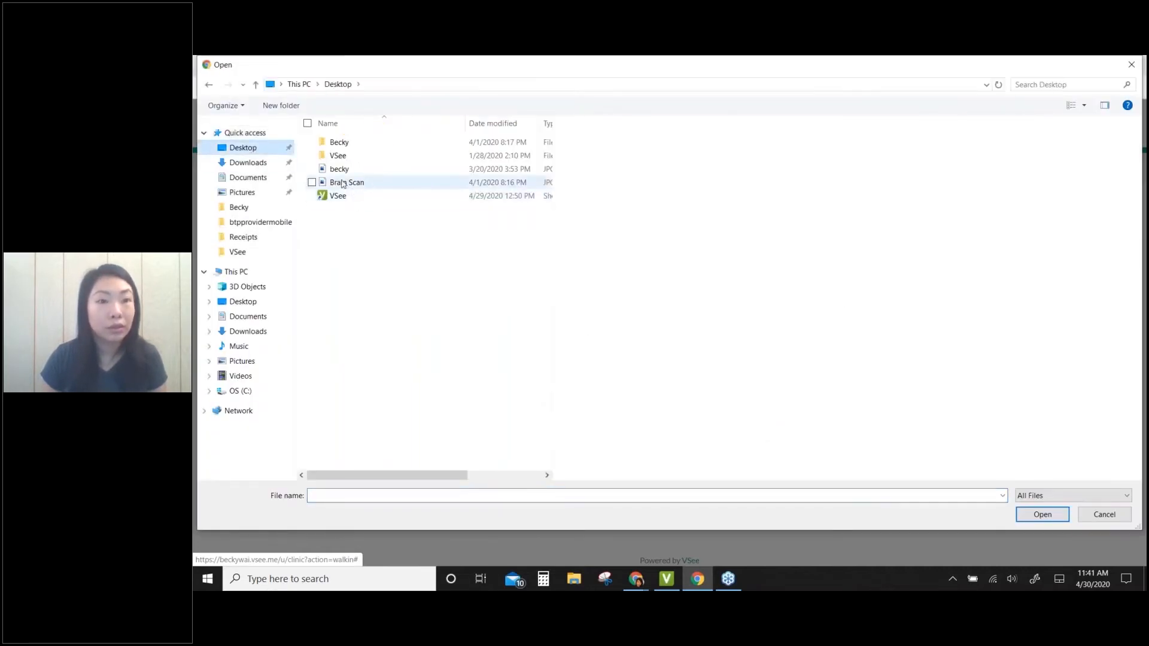
click(346, 182)
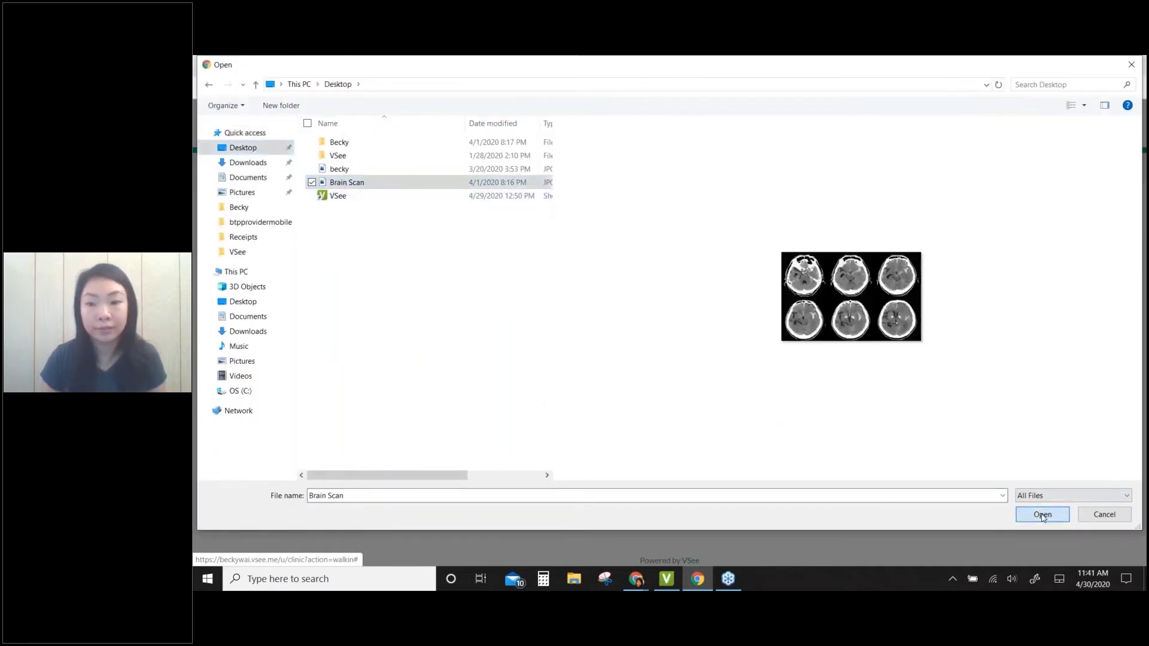
click(1042, 514)
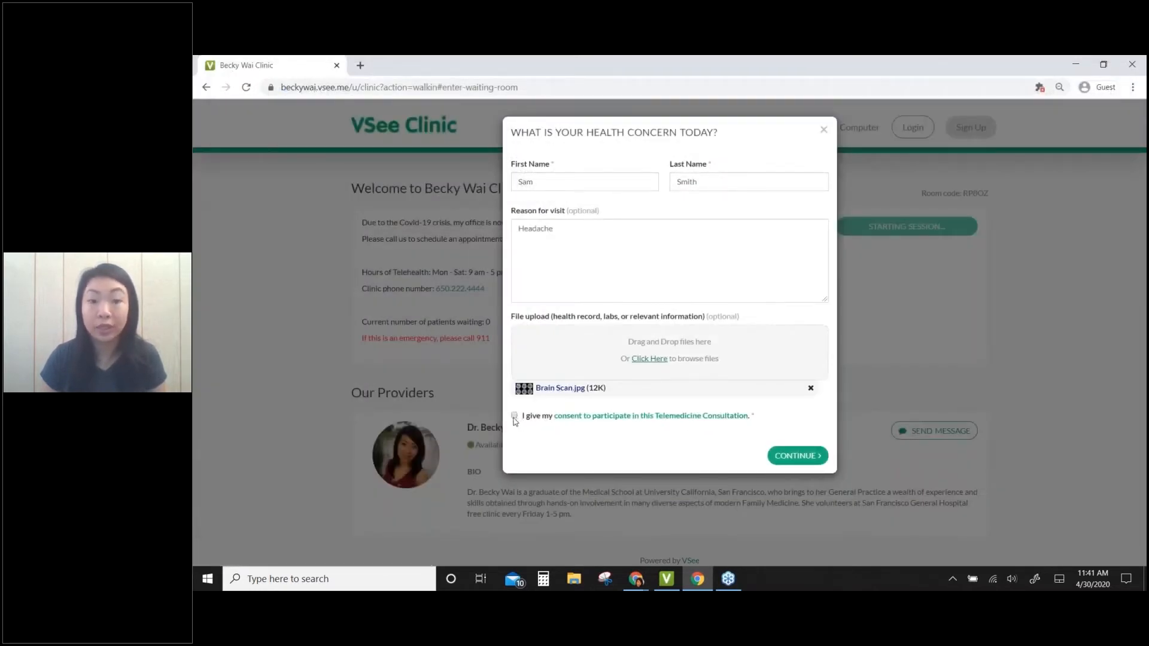
Step: Tick the telemedicine consent box and view the consent terms in a new tab
click(514, 415)
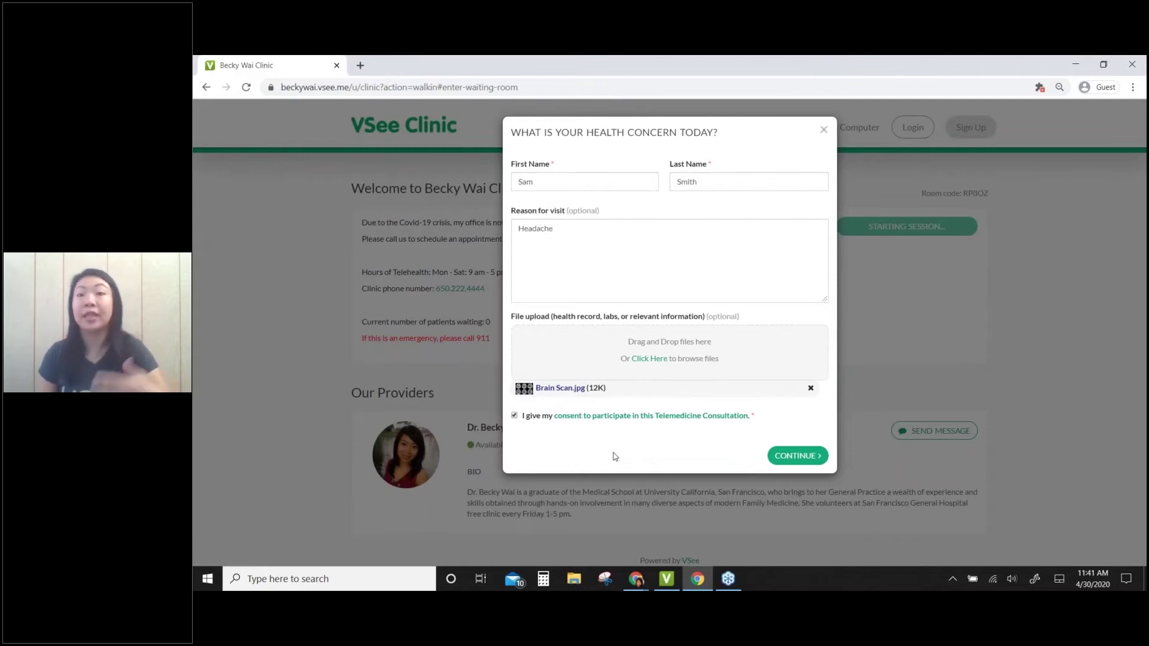
mouse_move(608, 445)
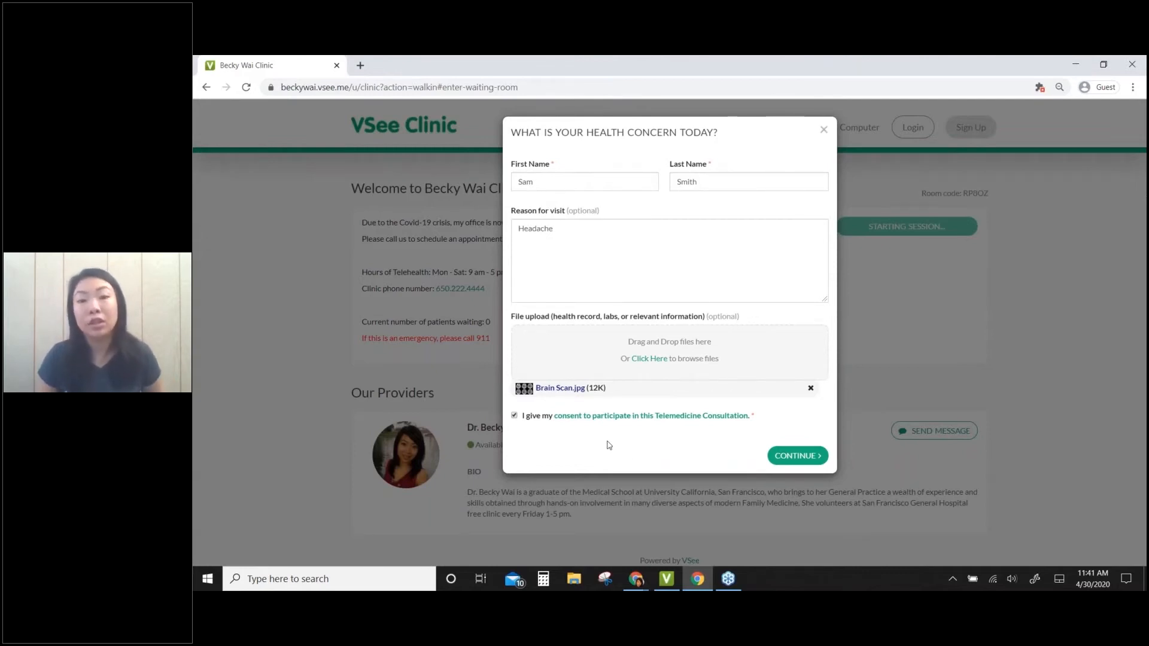
click(797, 456)
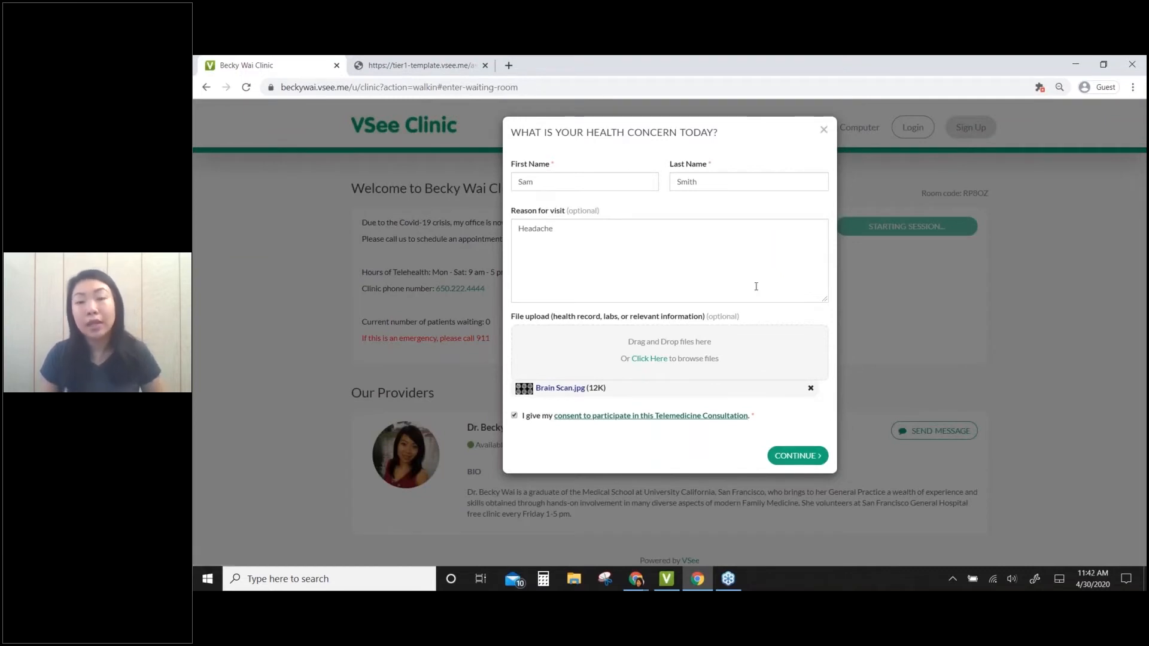
mouse_move(740, 221)
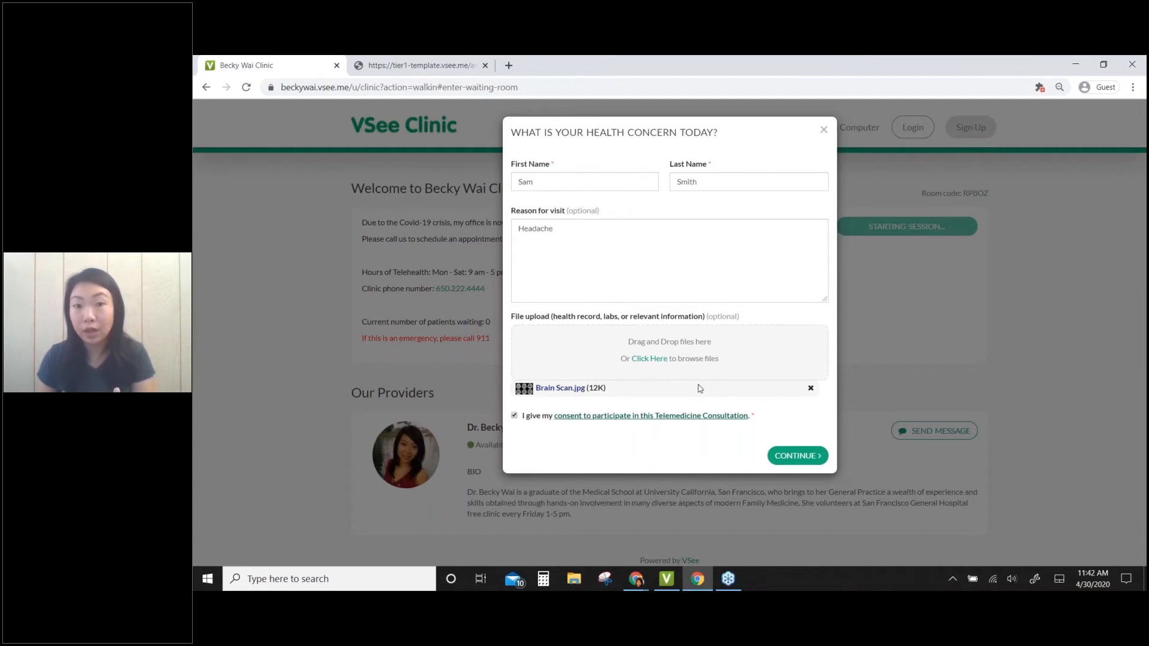
mouse_move(654, 327)
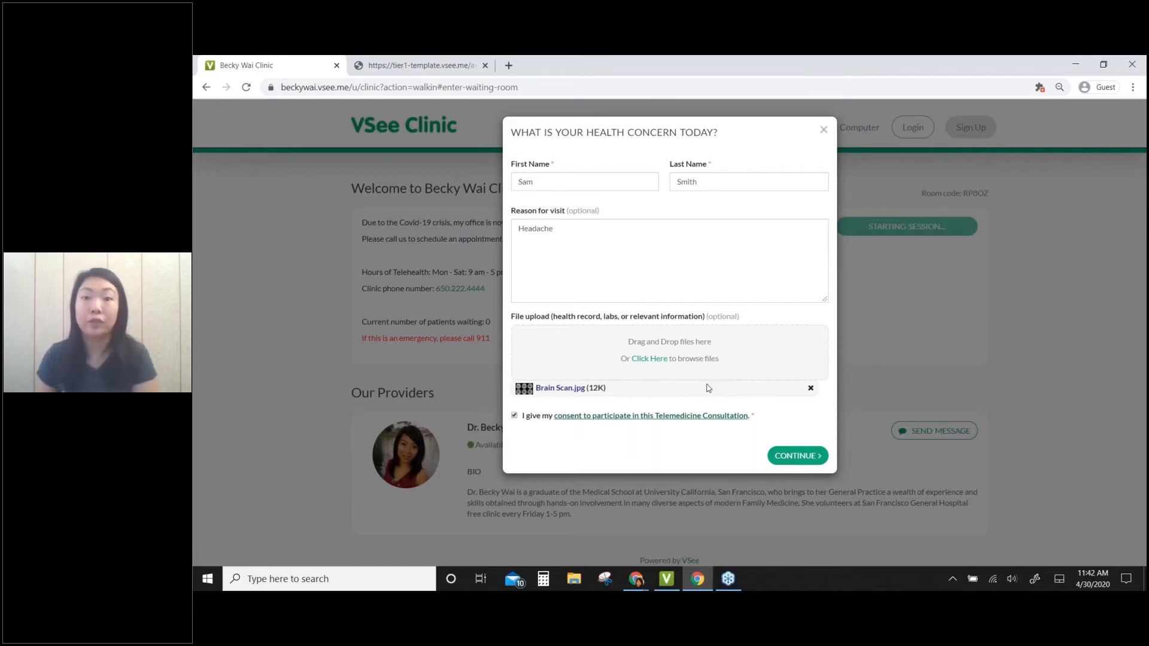
mouse_move(665, 419)
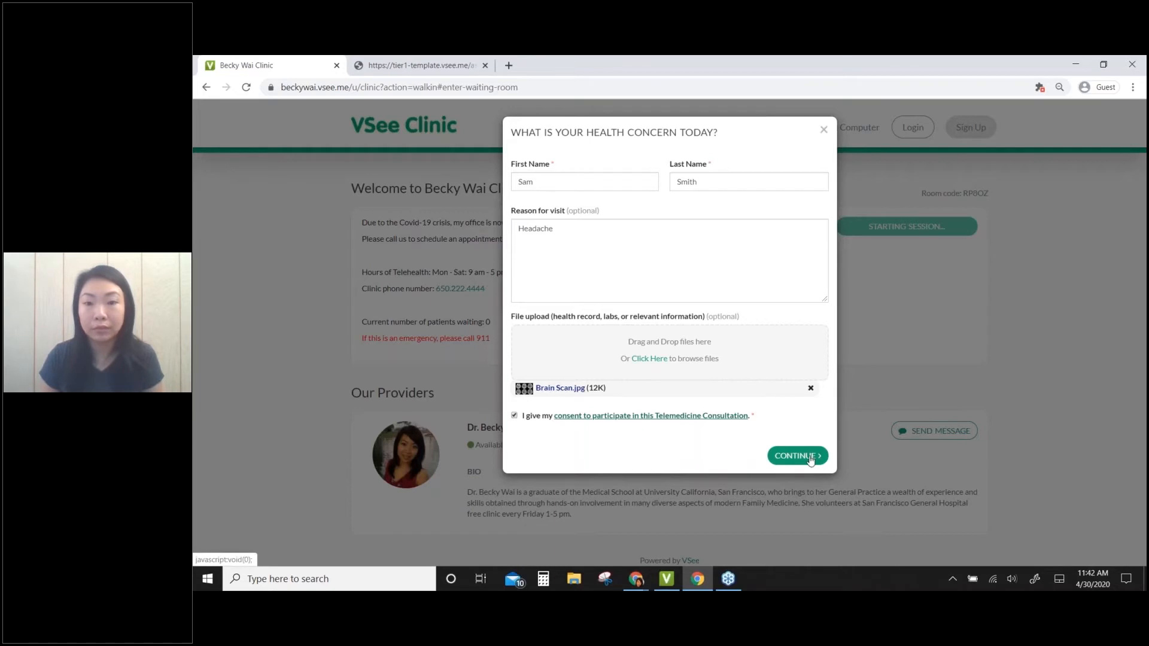
mouse_move(801, 463)
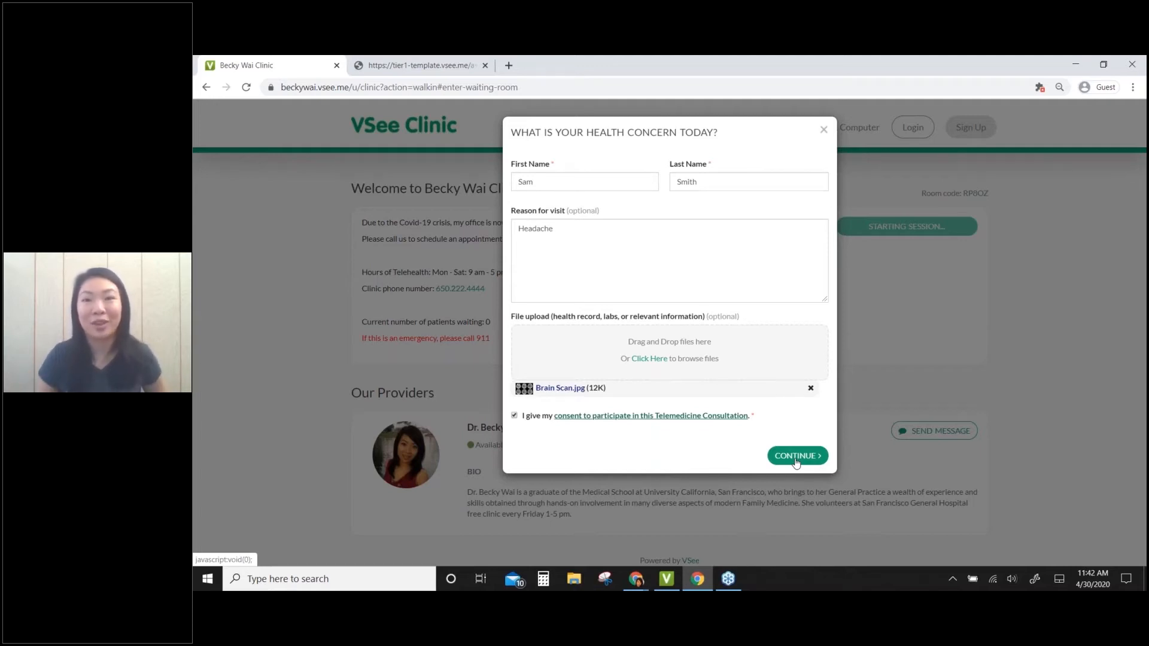
mouse_move(1075, 64)
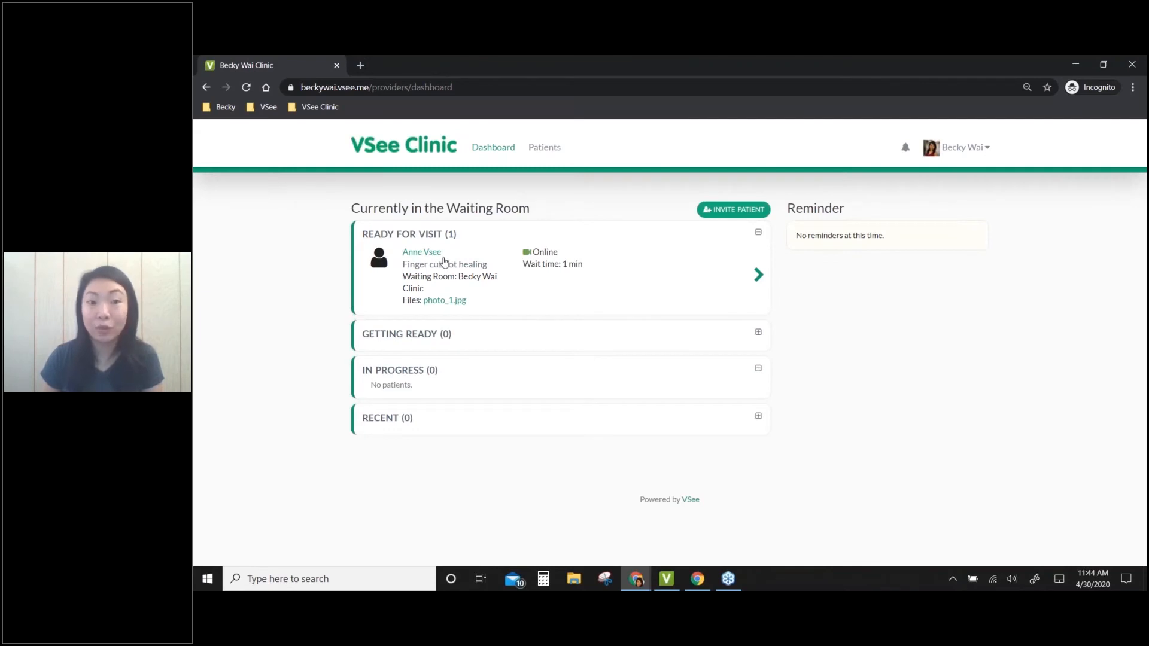
mouse_move(335, 413)
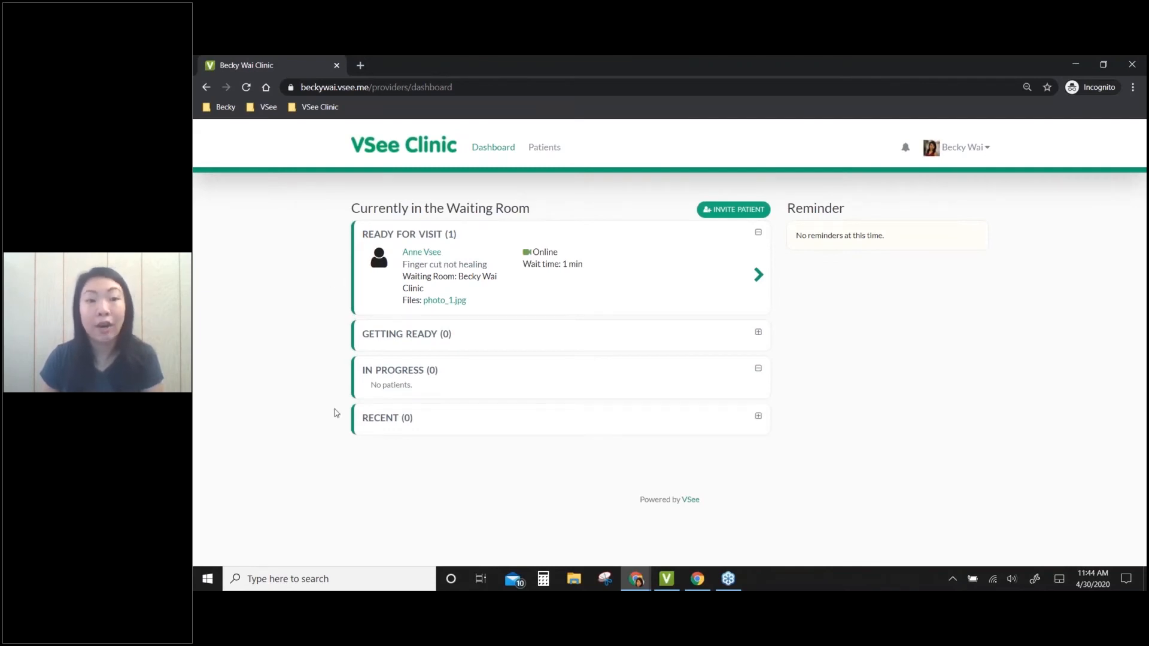
mouse_move(425, 240)
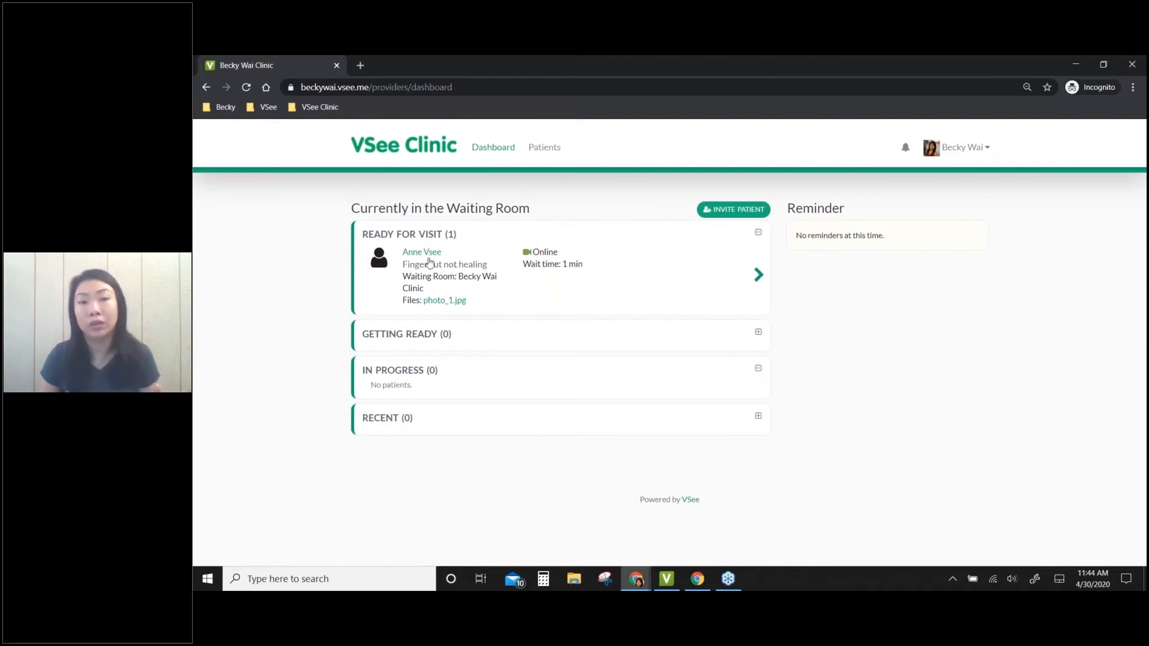
mouse_move(448, 306)
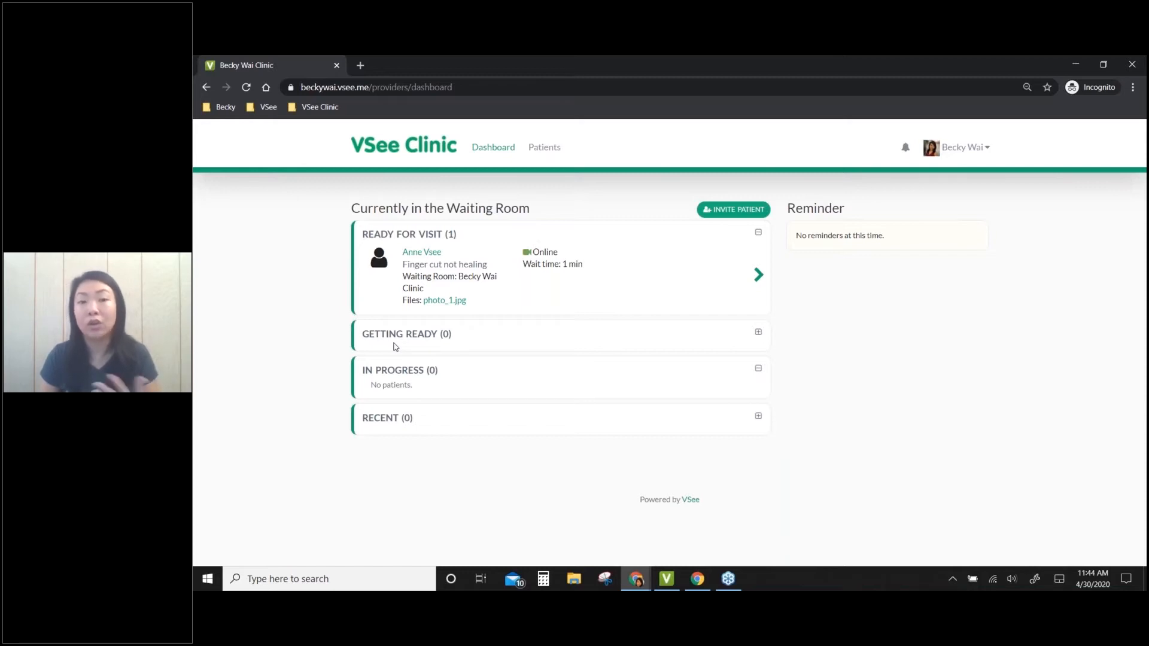
mouse_move(377, 382)
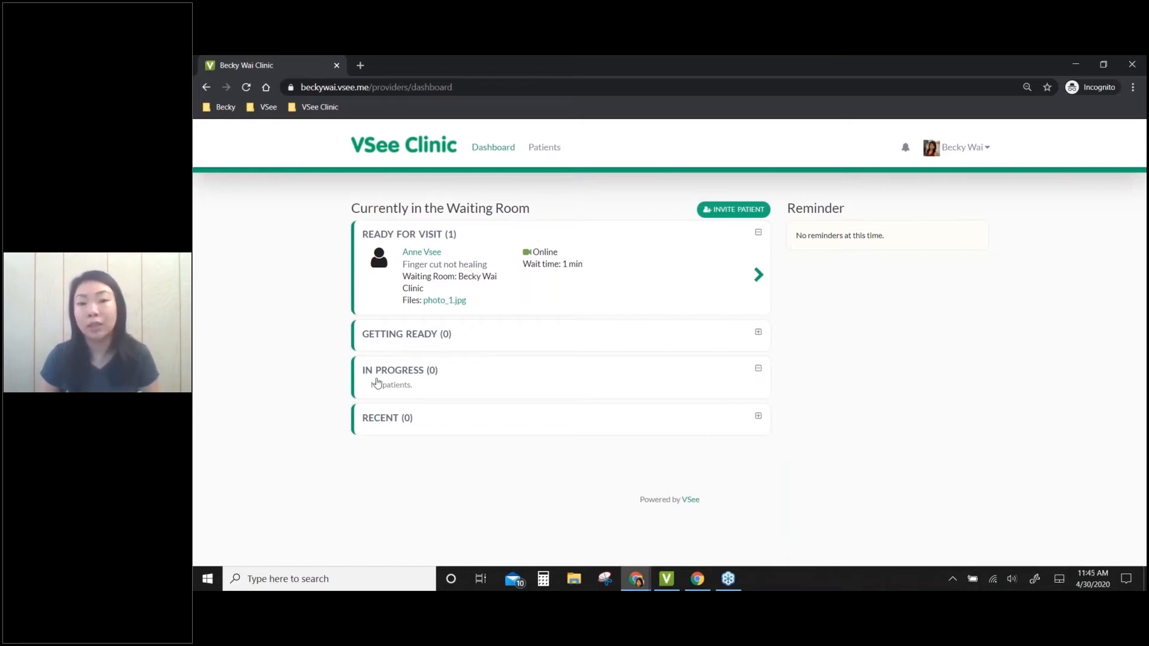
mouse_move(434, 385)
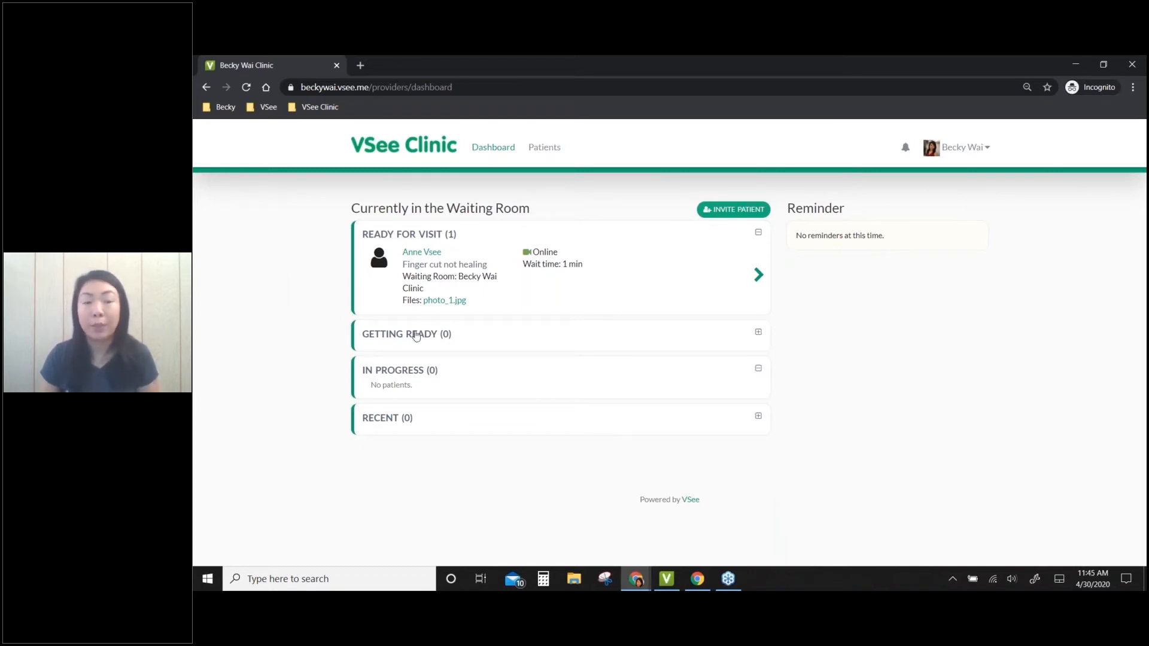
mouse_move(426, 385)
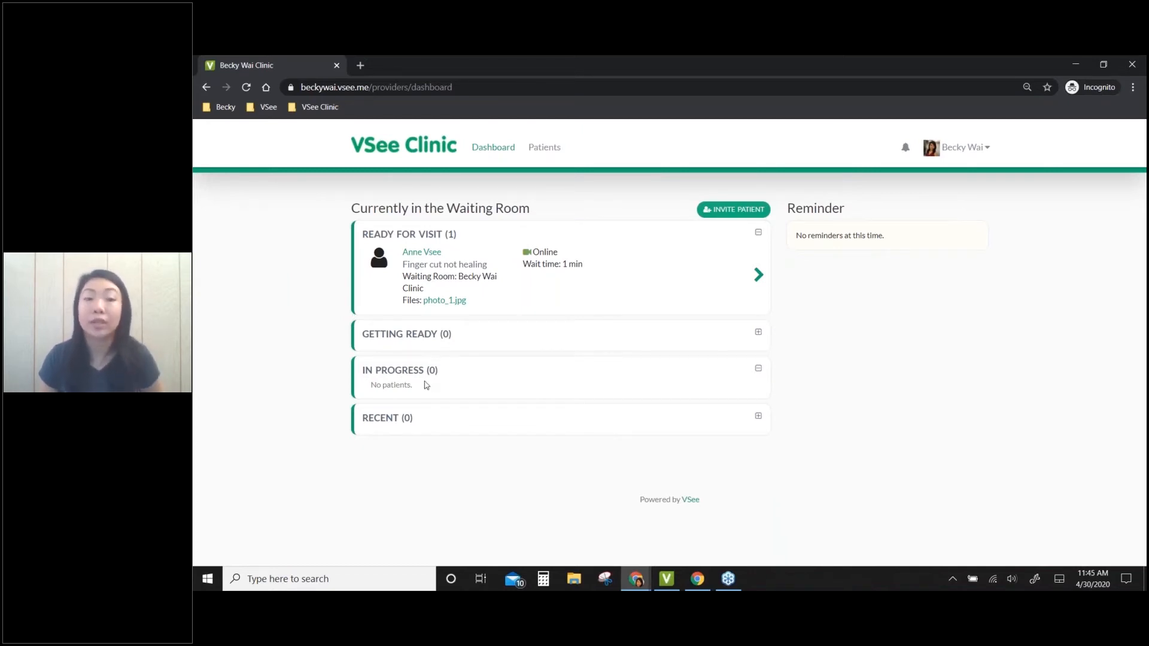
mouse_move(413, 423)
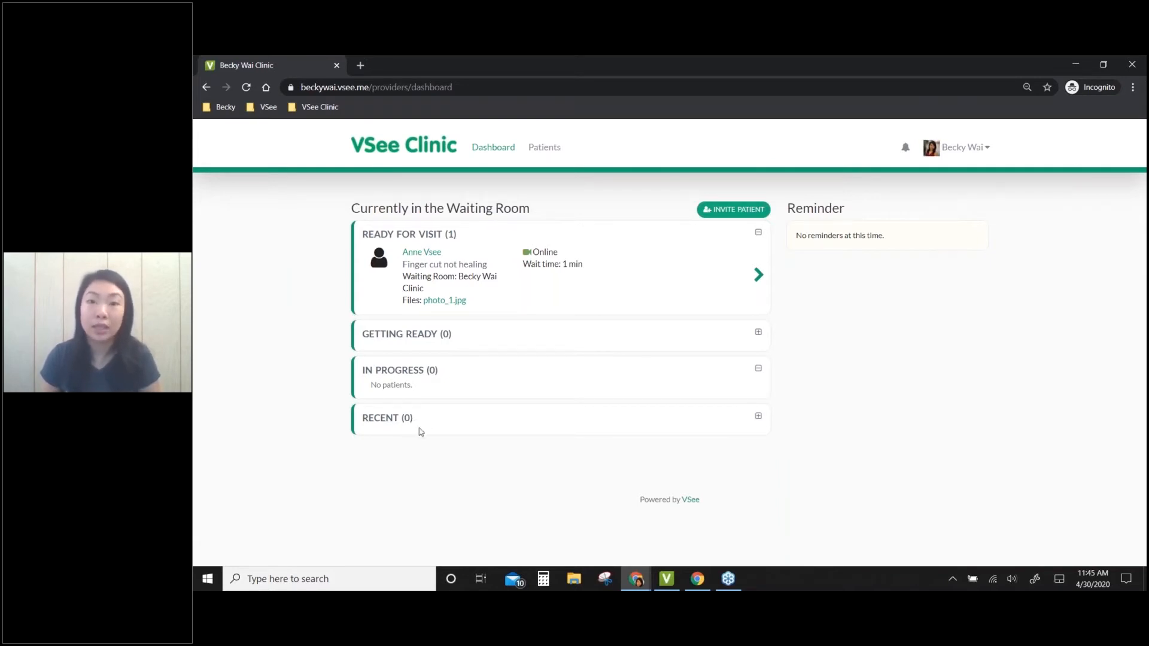
mouse_move(316, 430)
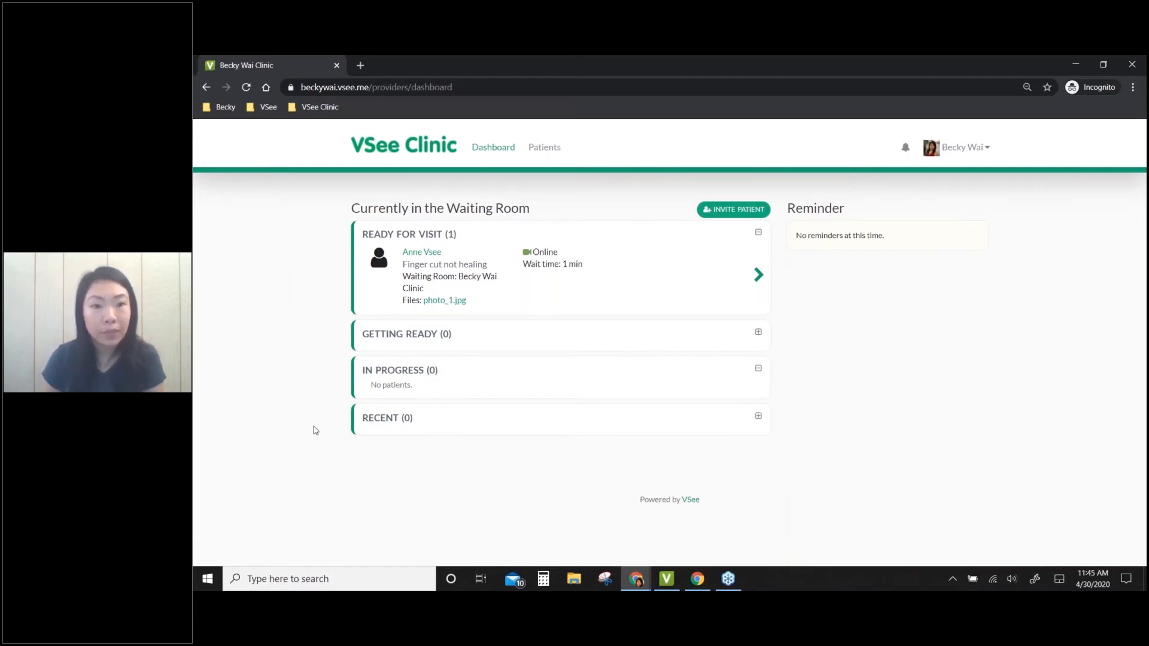
mouse_move(463, 256)
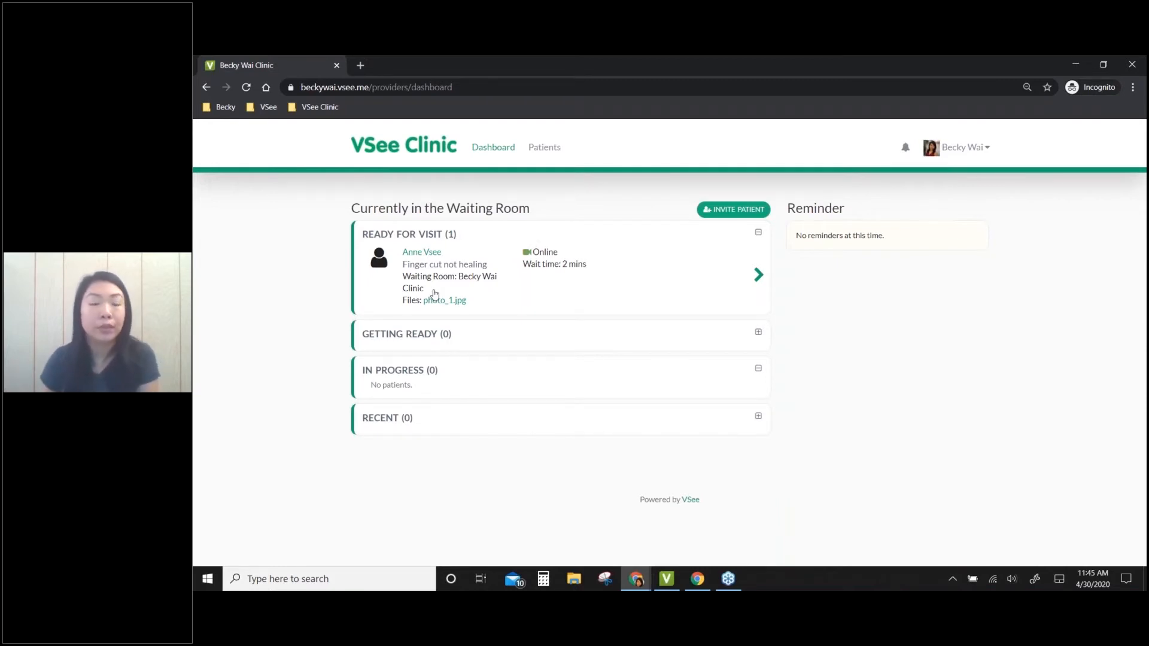
mouse_move(445, 304)
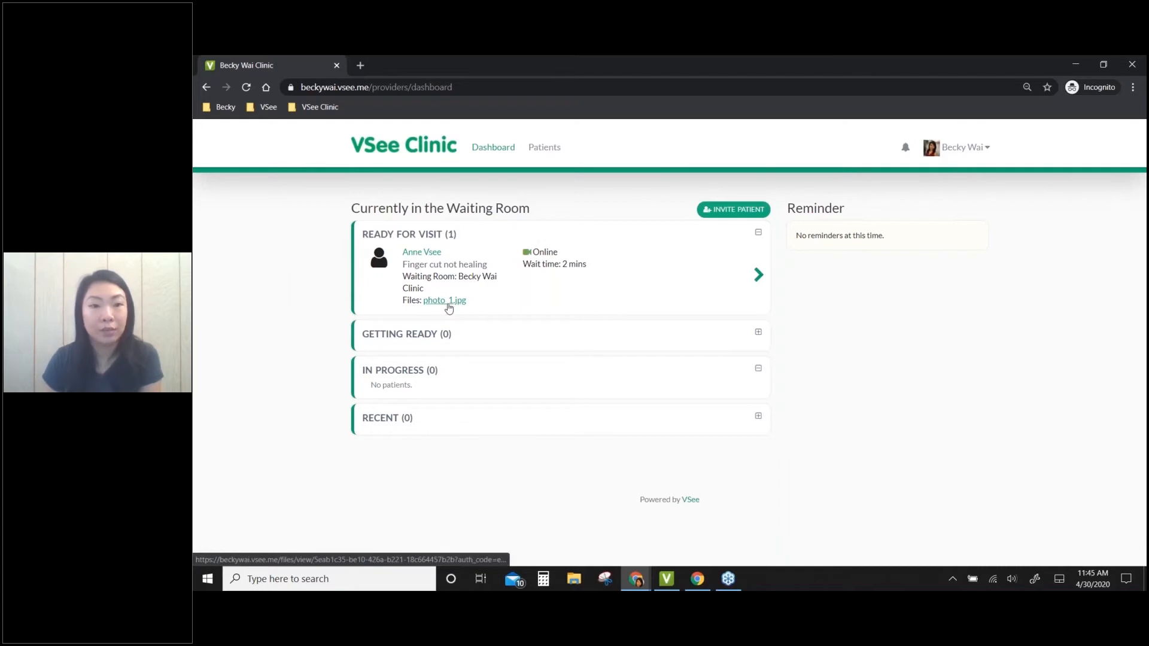
Step: View the patient's photo_1.jpg attachment, then return to the Becky Wai Clinic dashboard
click(444, 300)
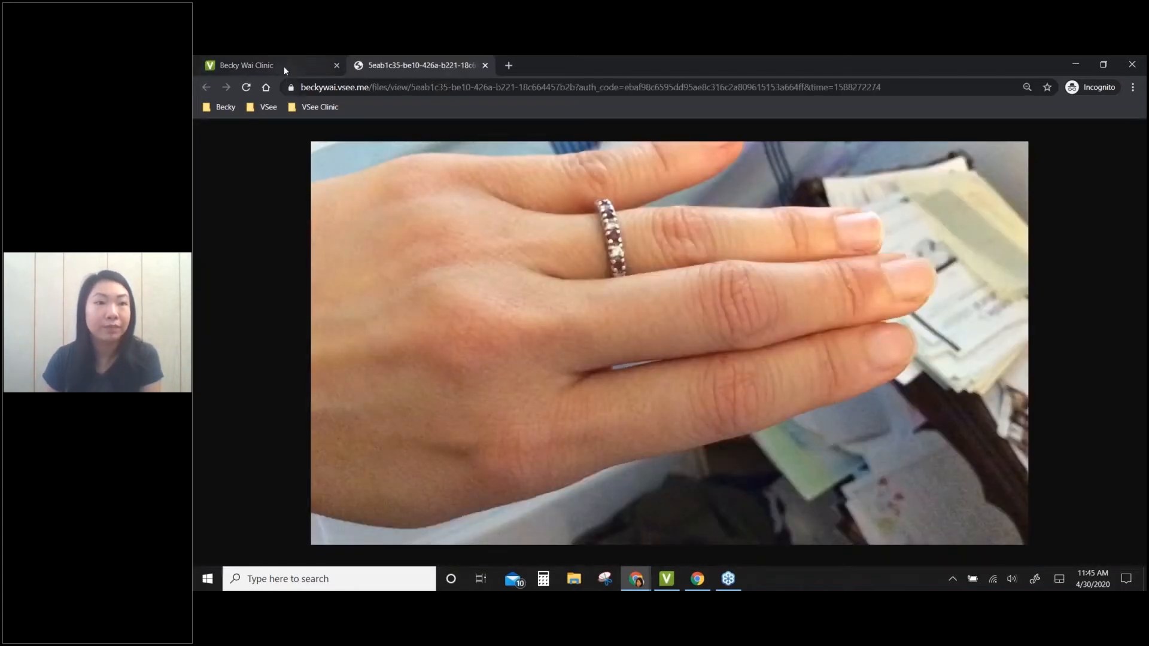
click(245, 65)
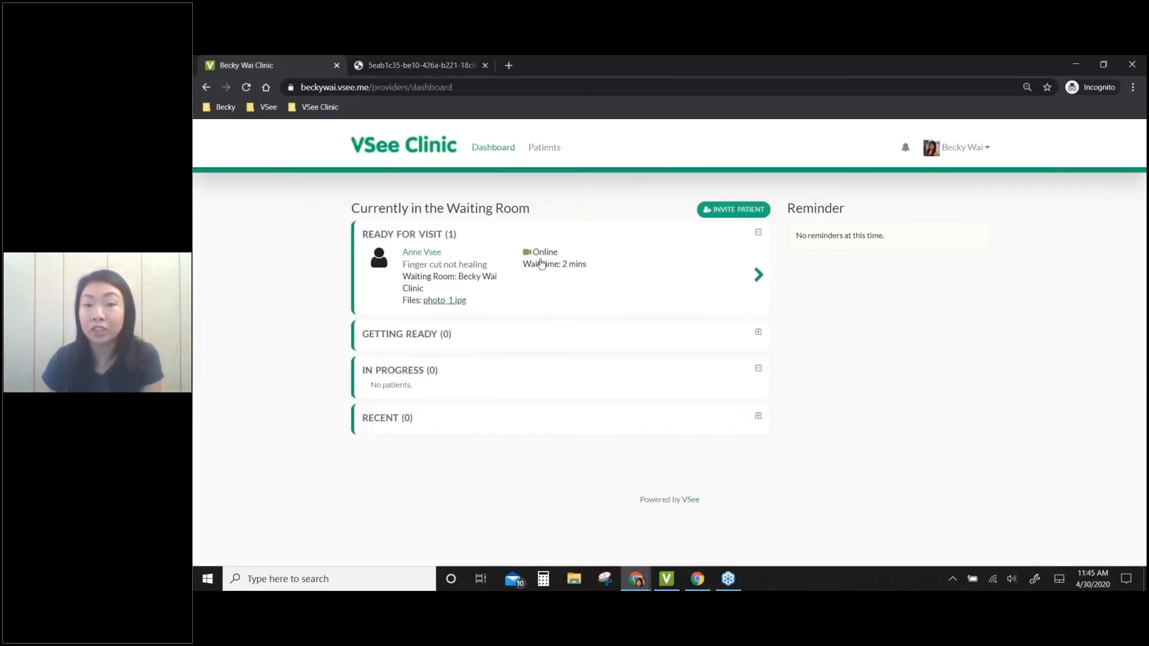
mouse_move(566, 262)
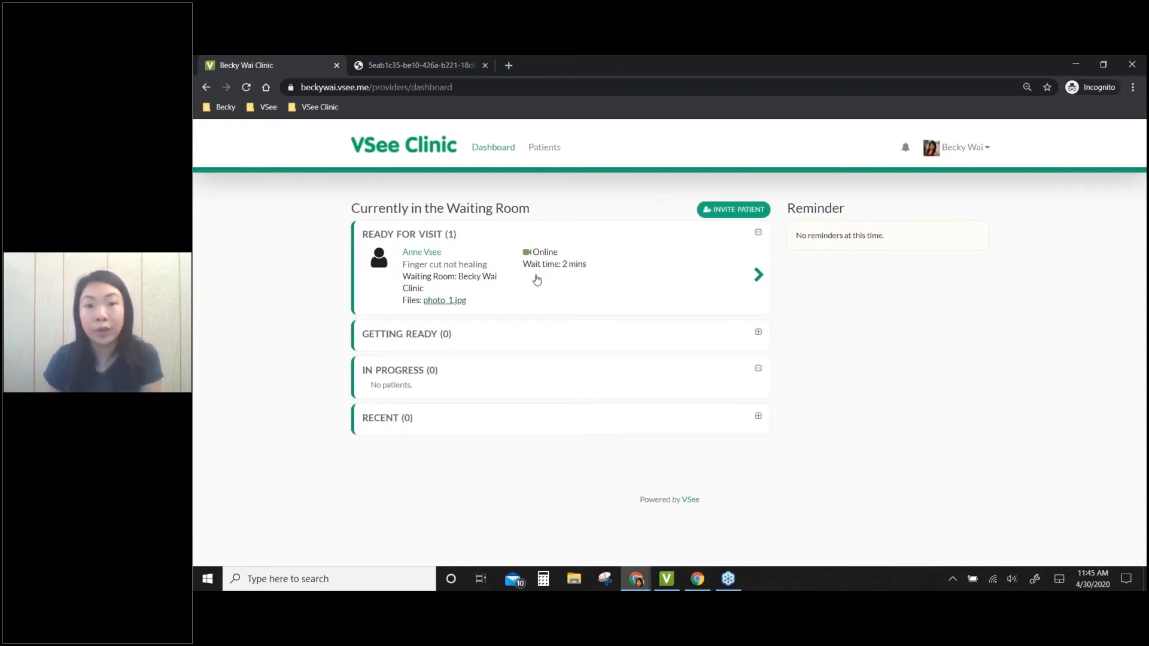
mouse_move(591, 276)
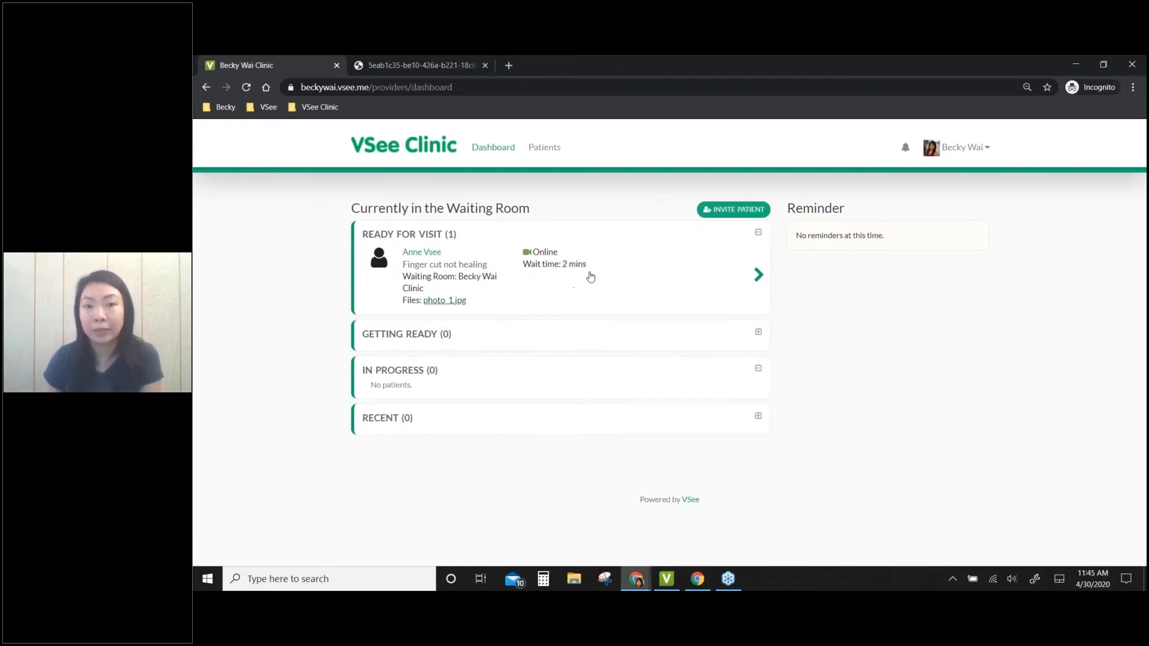
mouse_move(748, 280)
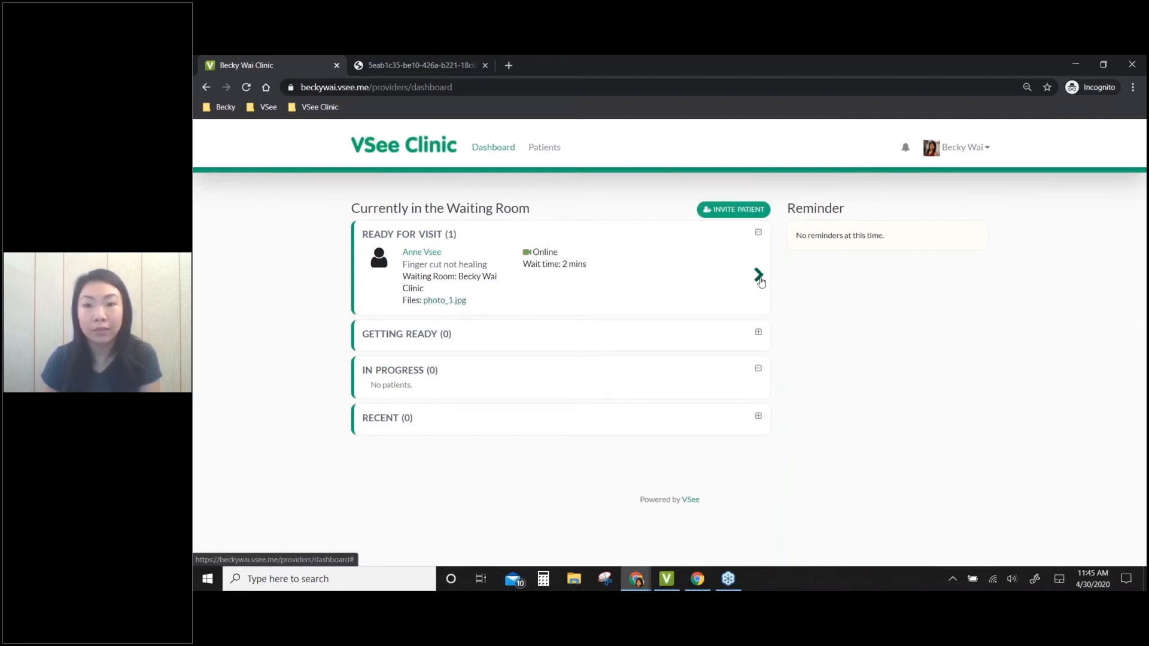
Step: Open the waiting patient's visit page and send her 'Hi' in chat
click(757, 273)
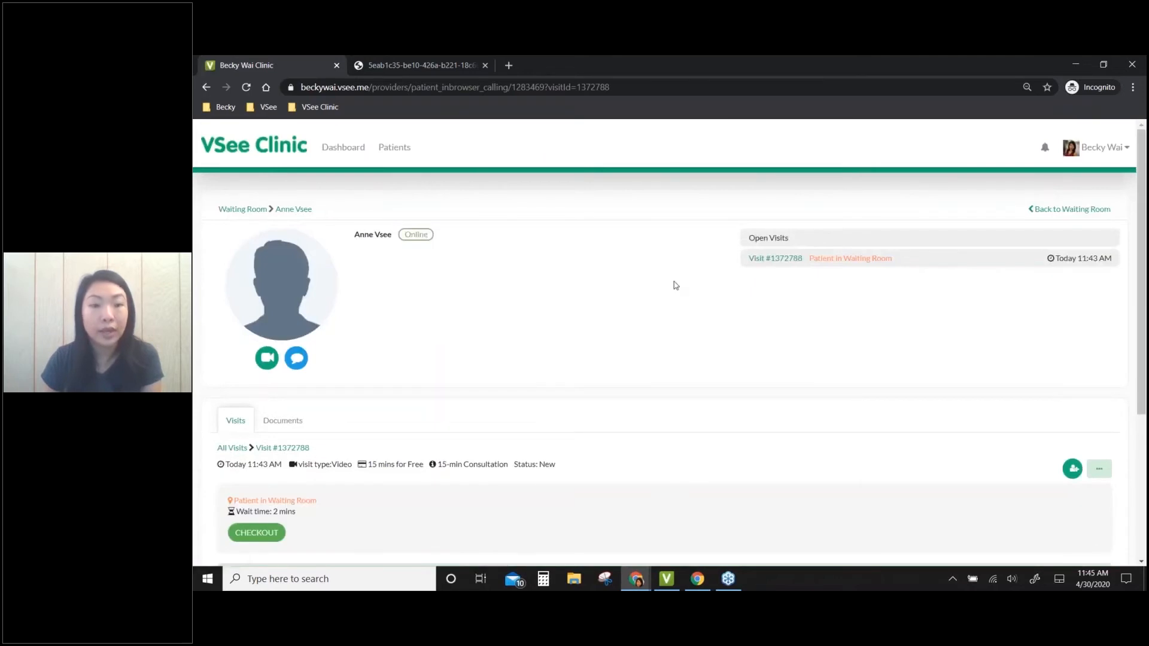
mouse_move(325, 348)
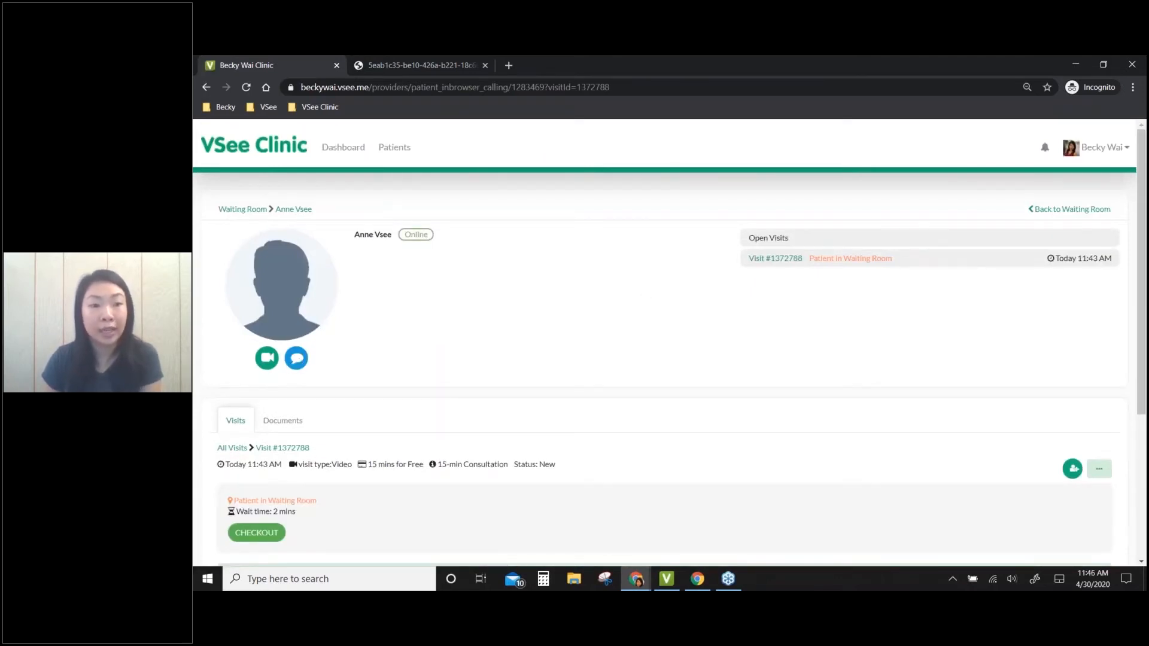
click(296, 358)
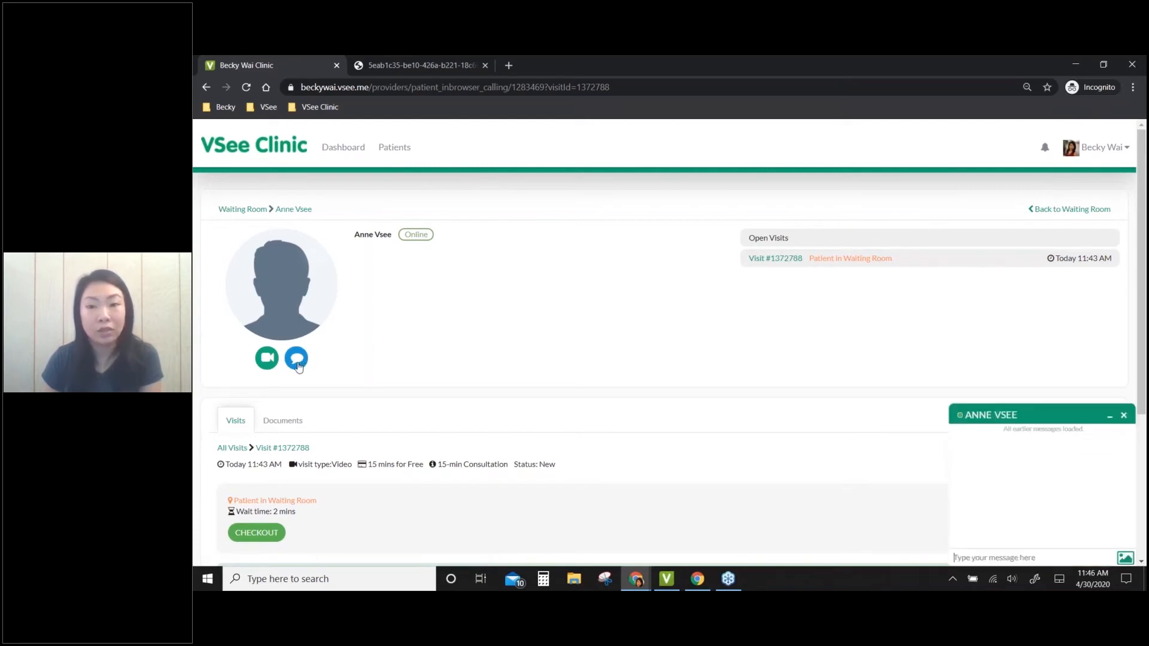
text(H)
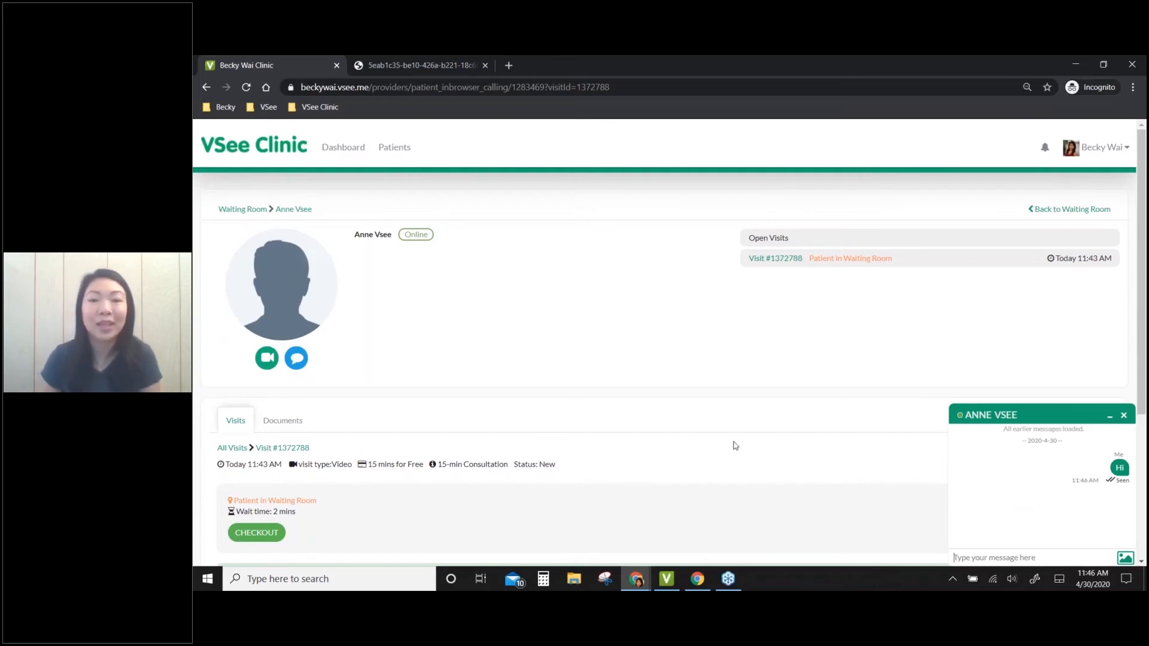
mouse_move(270, 374)
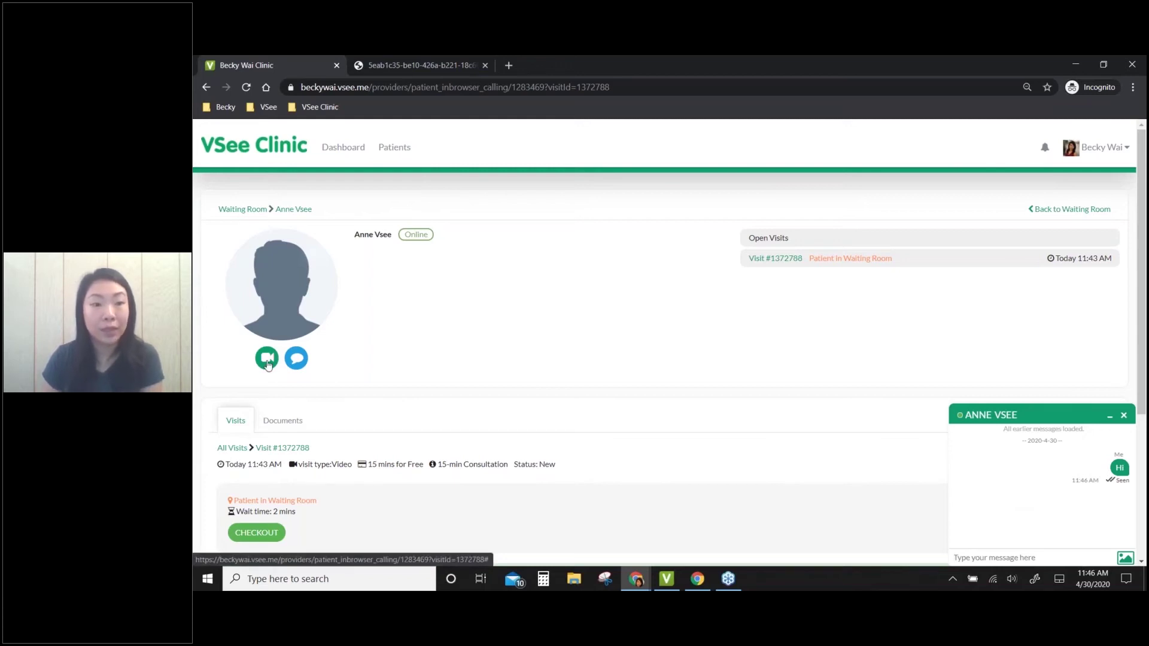
Step: Start the video visit and choose to join on the web
click(266, 358)
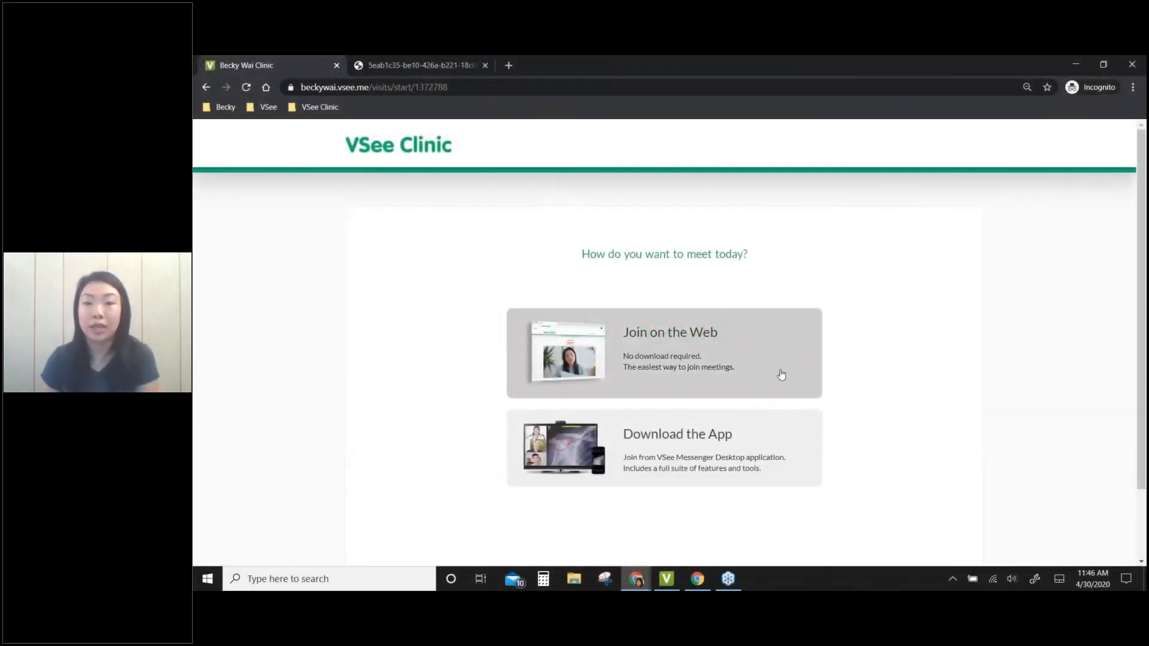
mouse_move(739, 368)
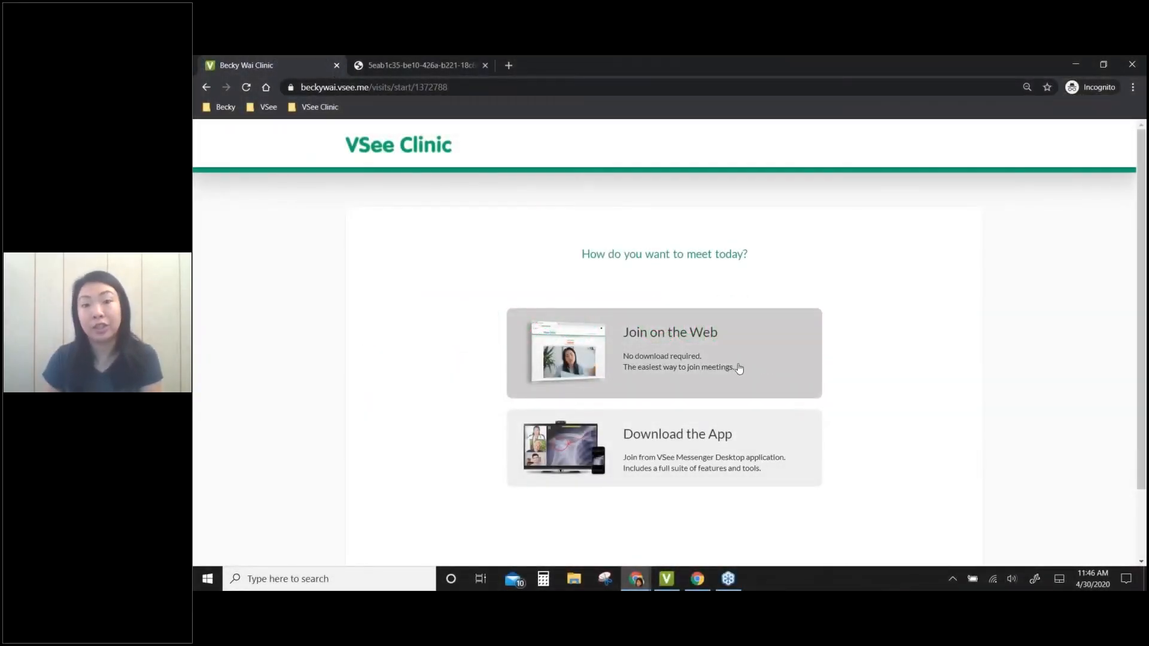
mouse_move(730, 354)
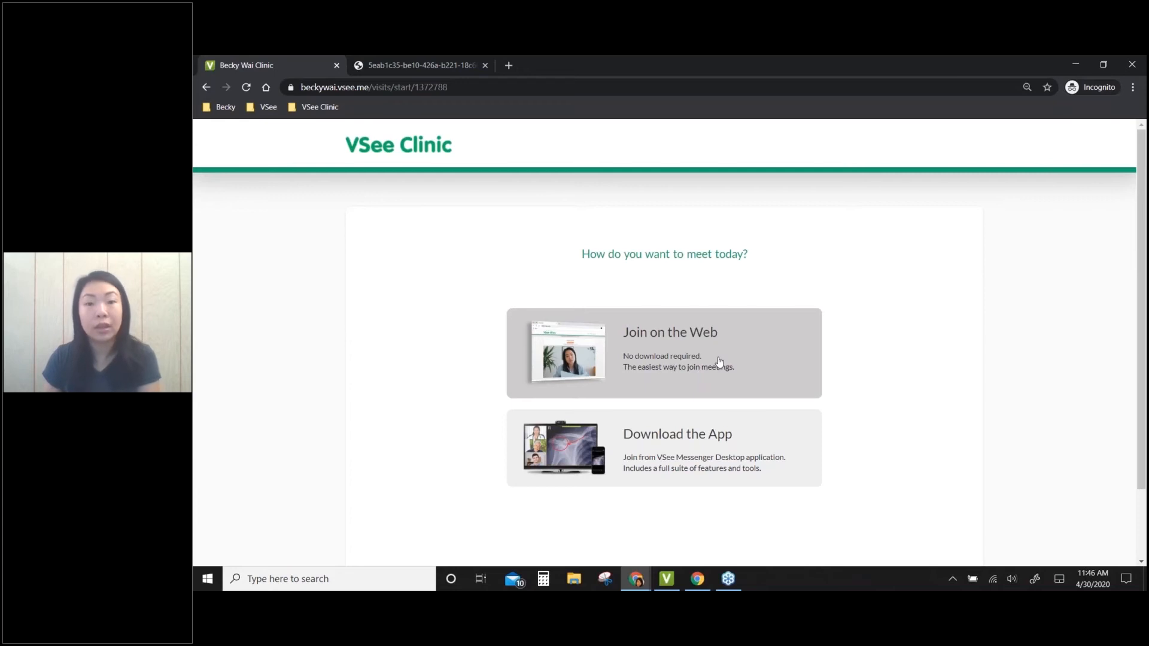
mouse_move(739, 445)
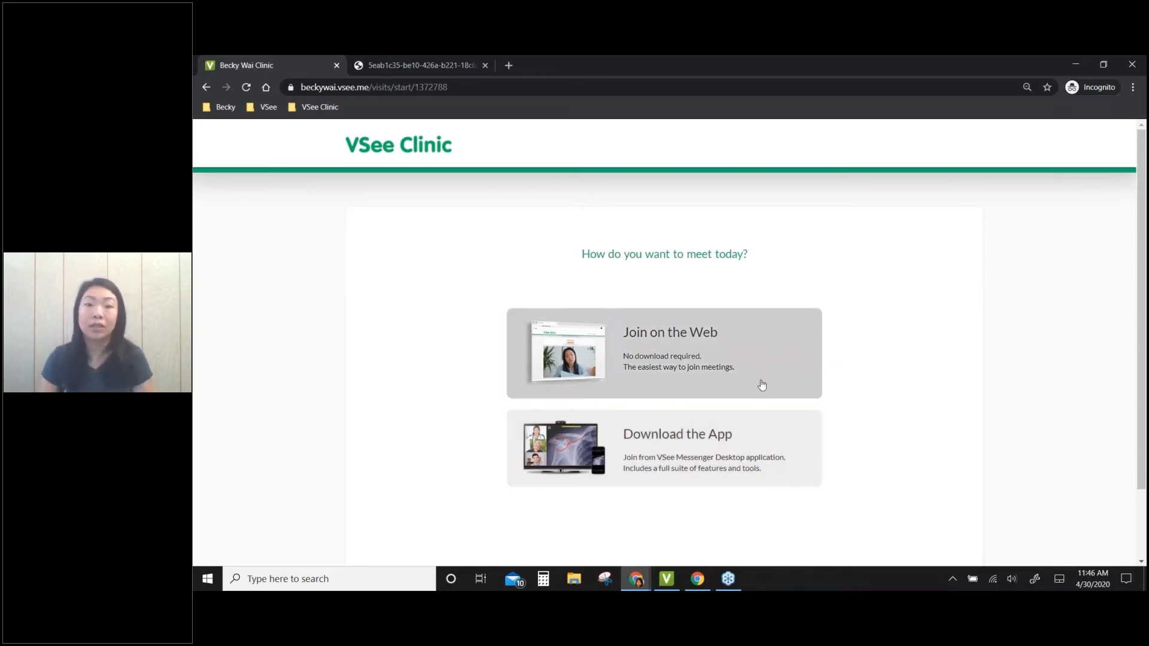
mouse_move(765, 374)
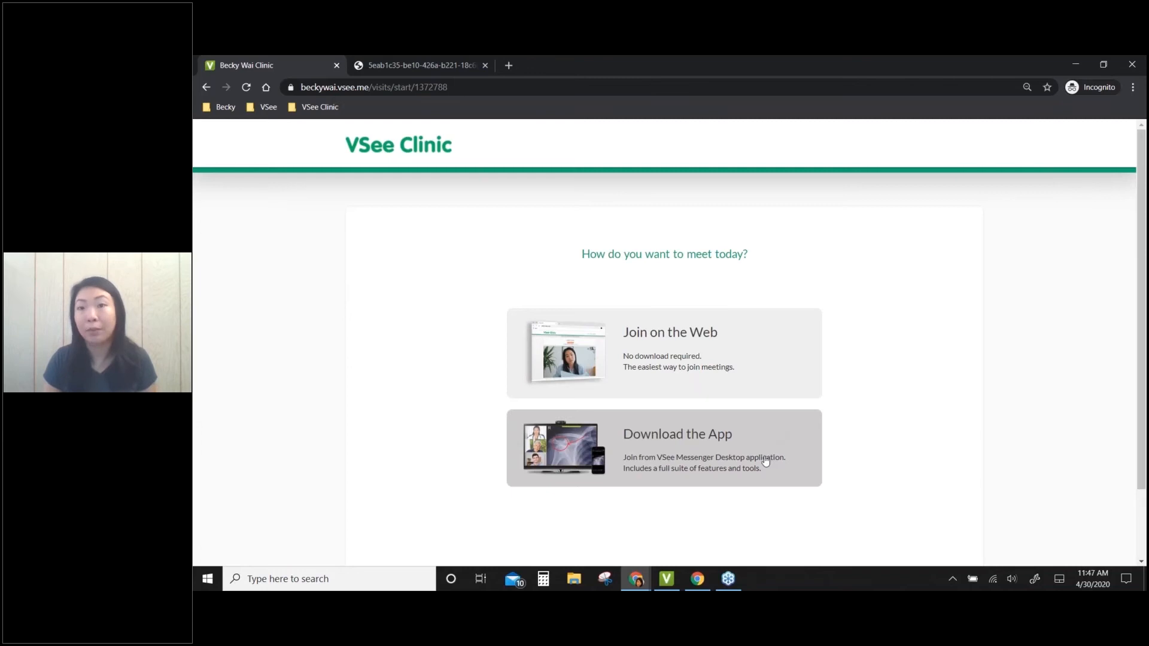
mouse_move(783, 446)
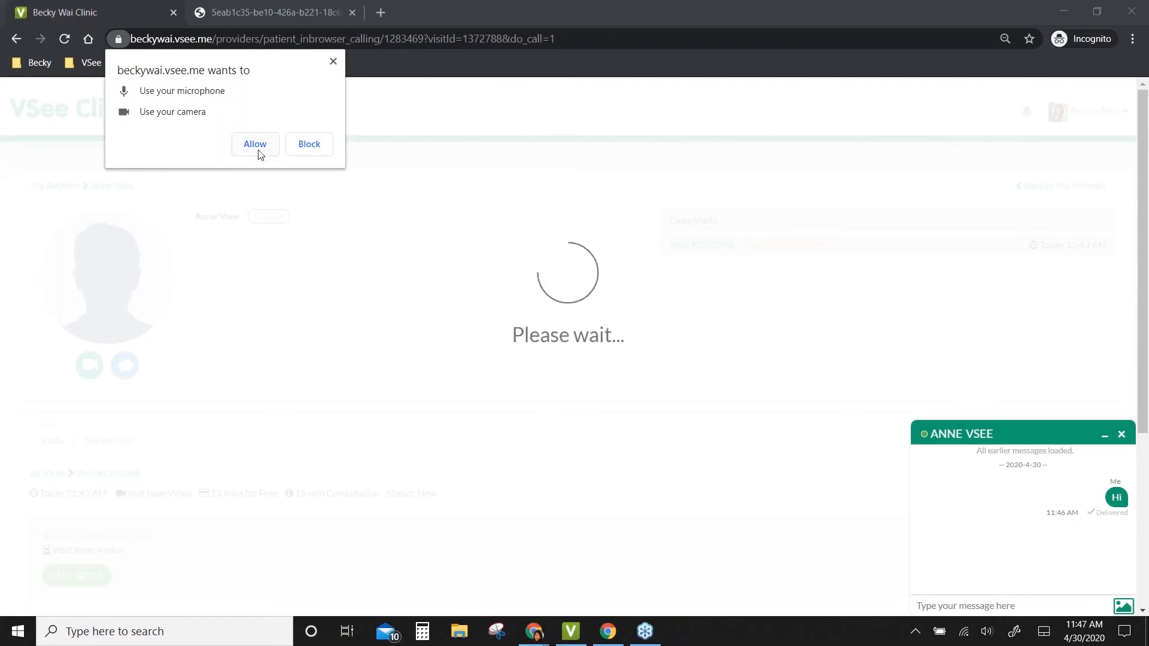
Step: Allow microphone and camera access, minimize the chat, and scroll the visit page
click(255, 144)
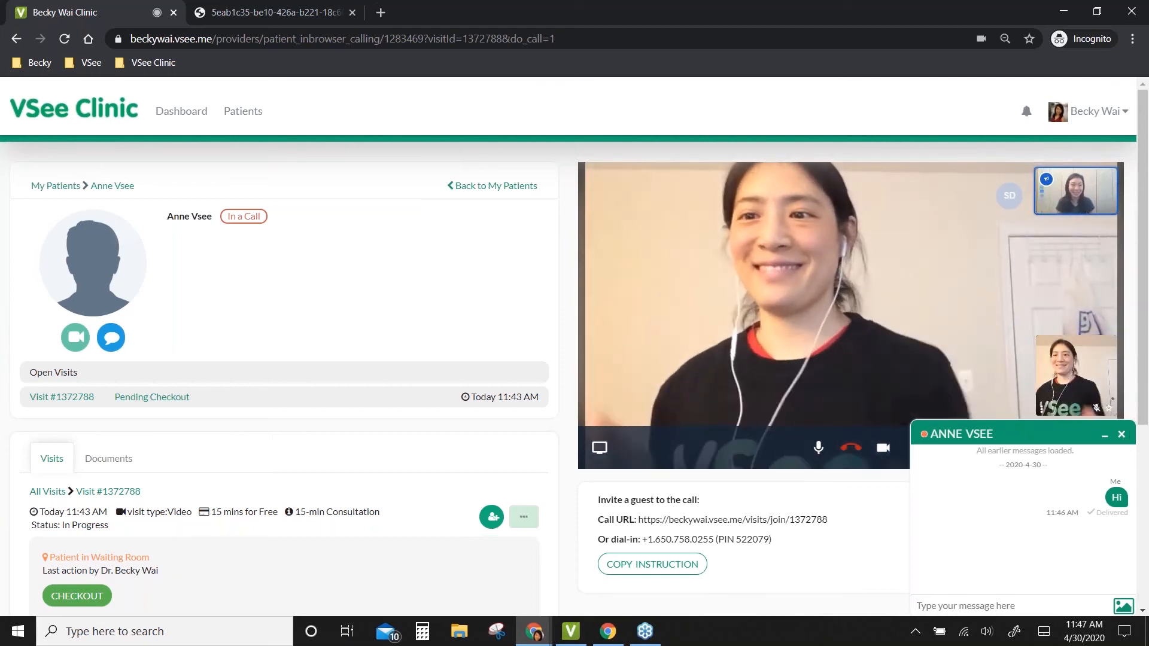
click(1104, 435)
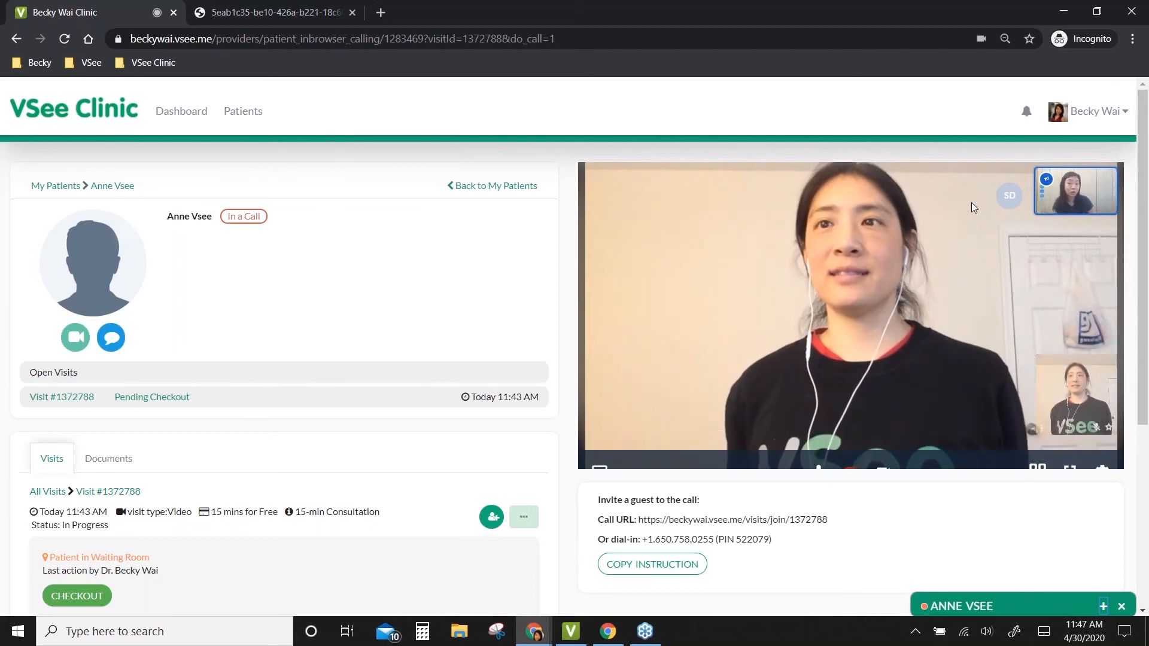
scroll(down, 3)
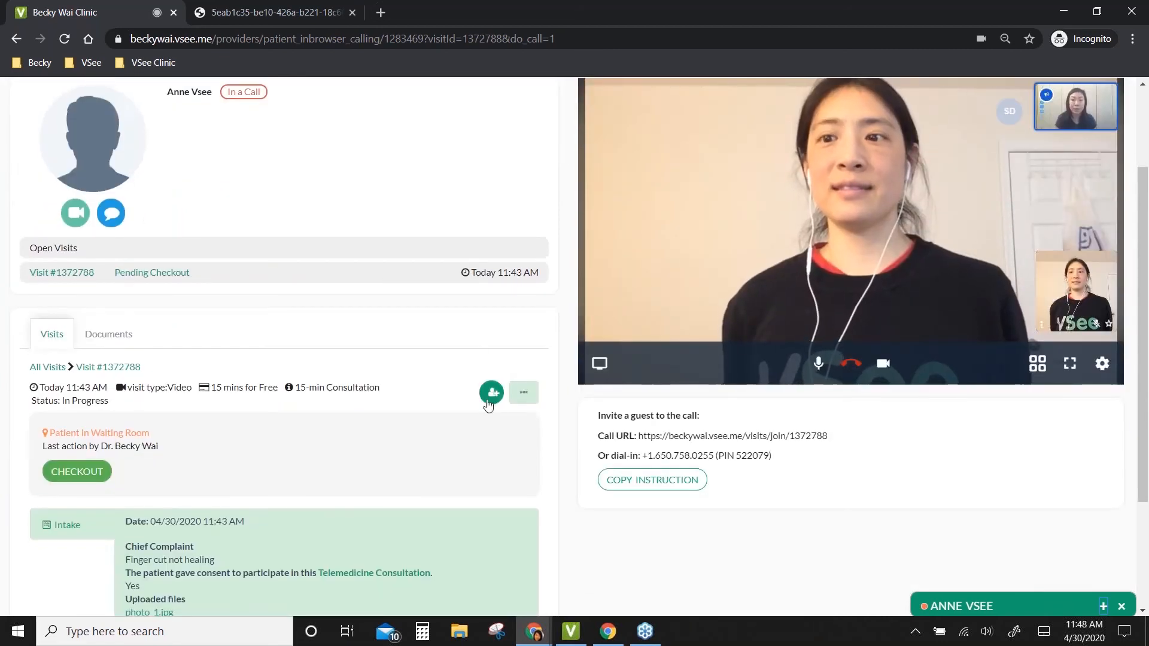
click(491, 392)
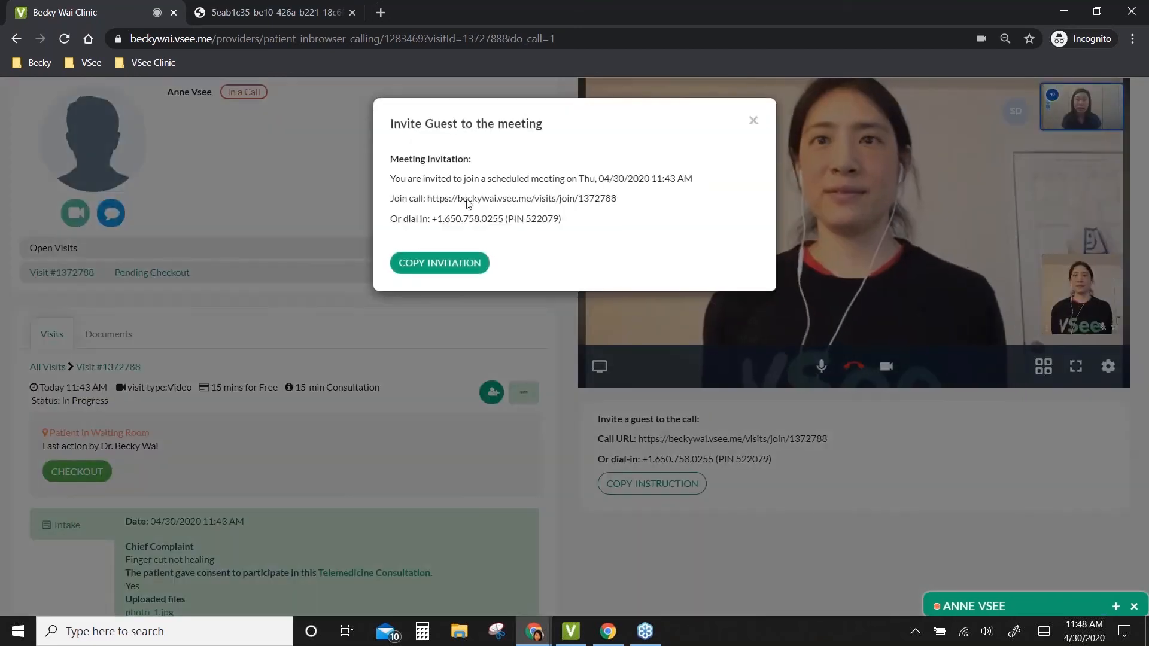
mouse_move(568, 139)
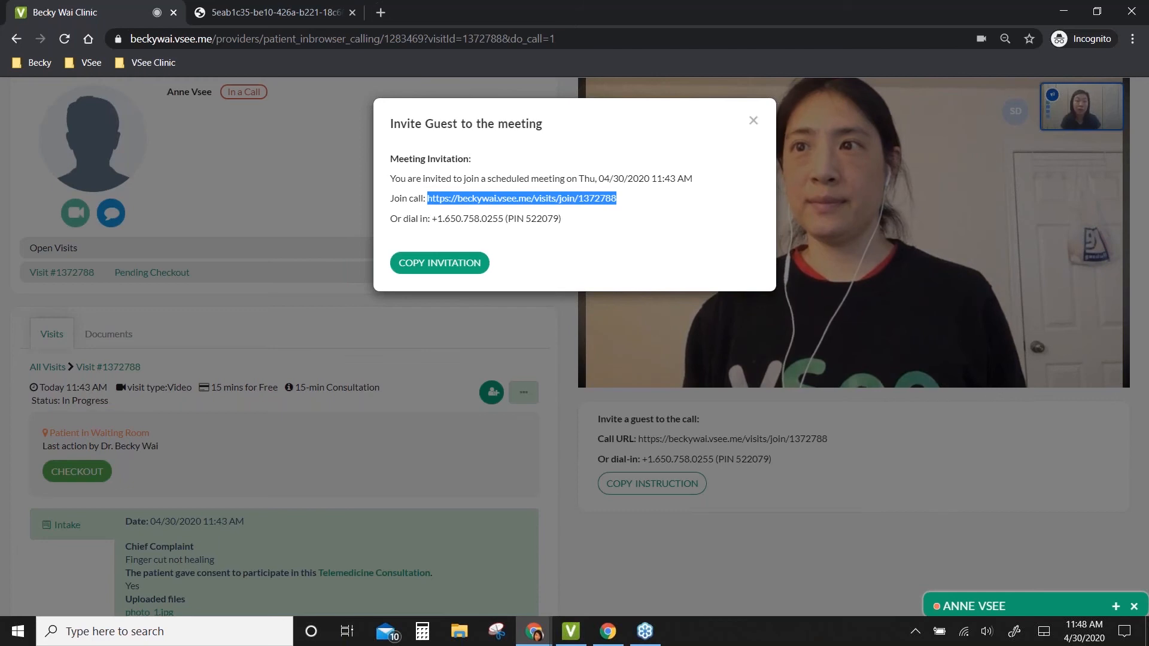
mouse_move(581, 228)
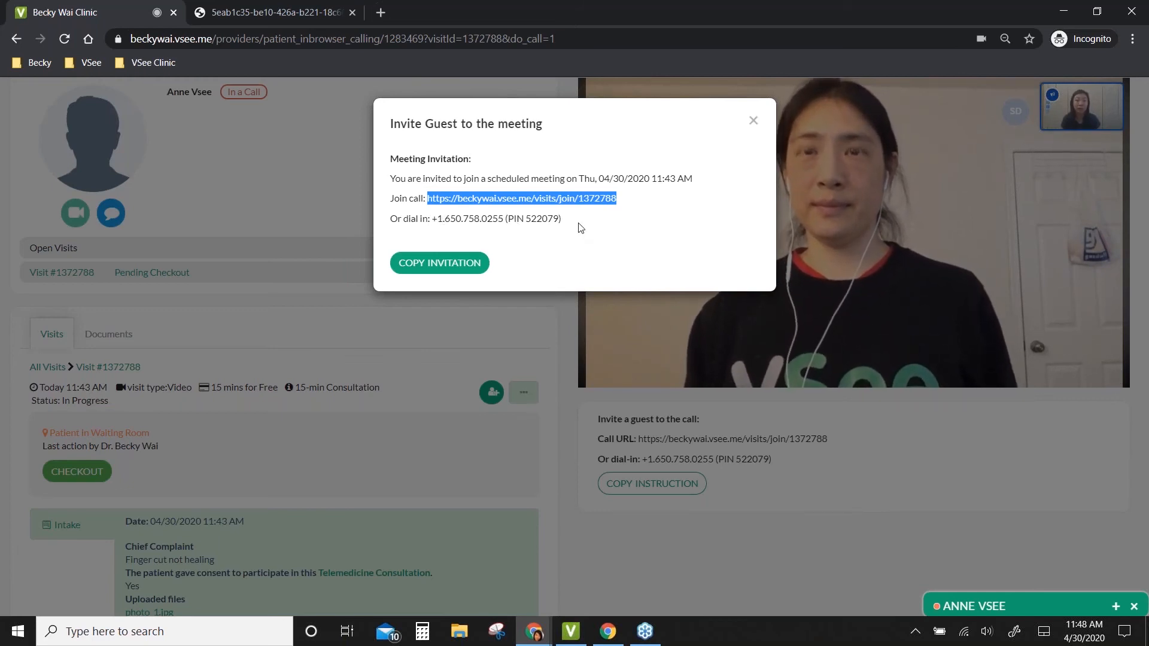
mouse_move(620, 228)
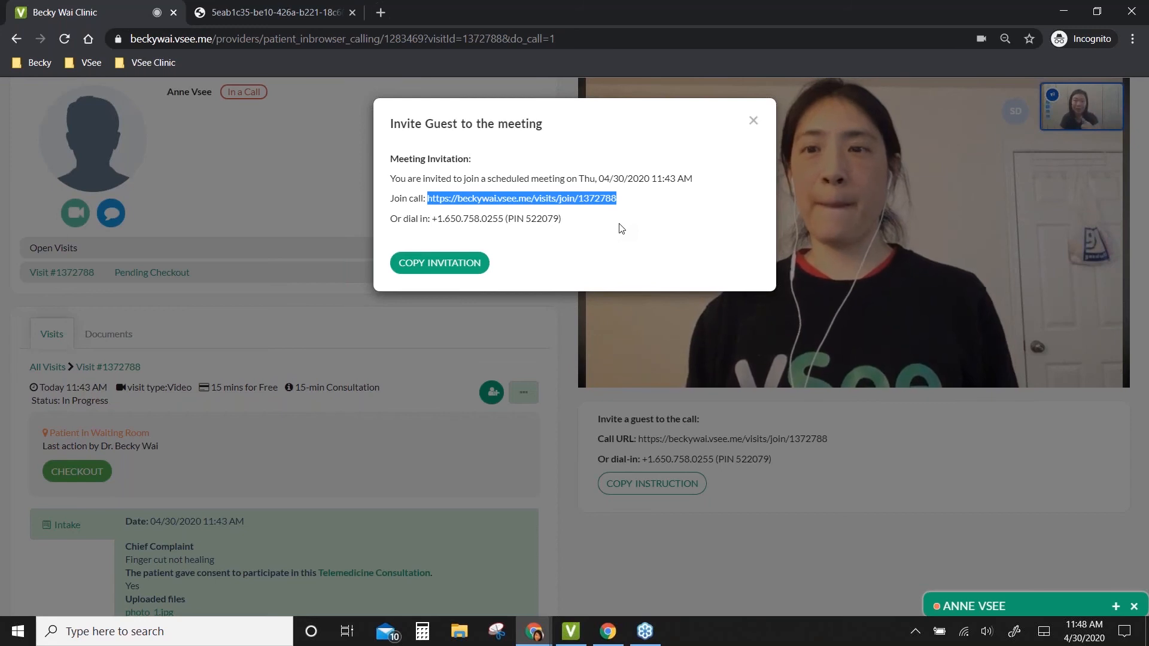
mouse_move(768, 145)
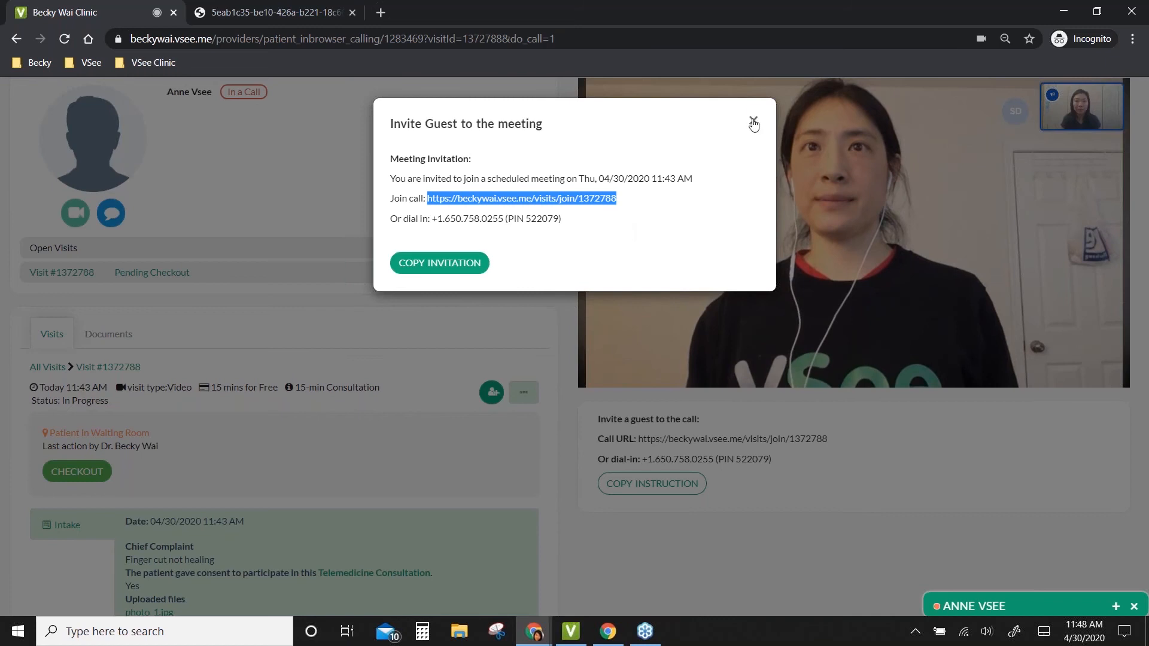
click(753, 119)
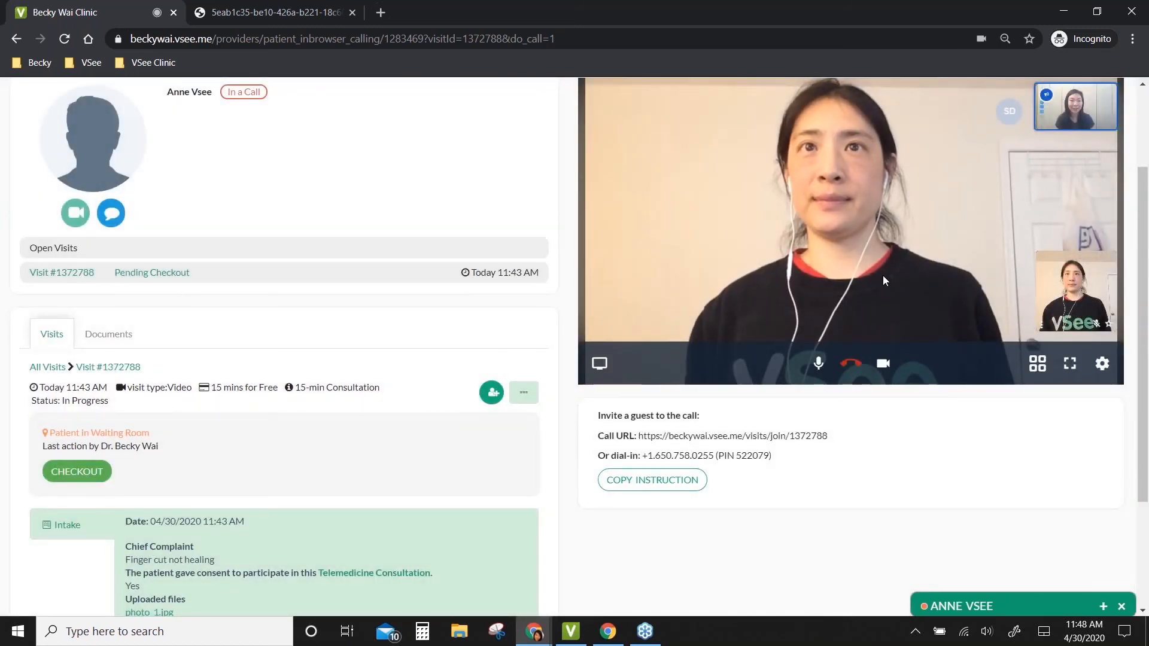
mouse_move(849, 363)
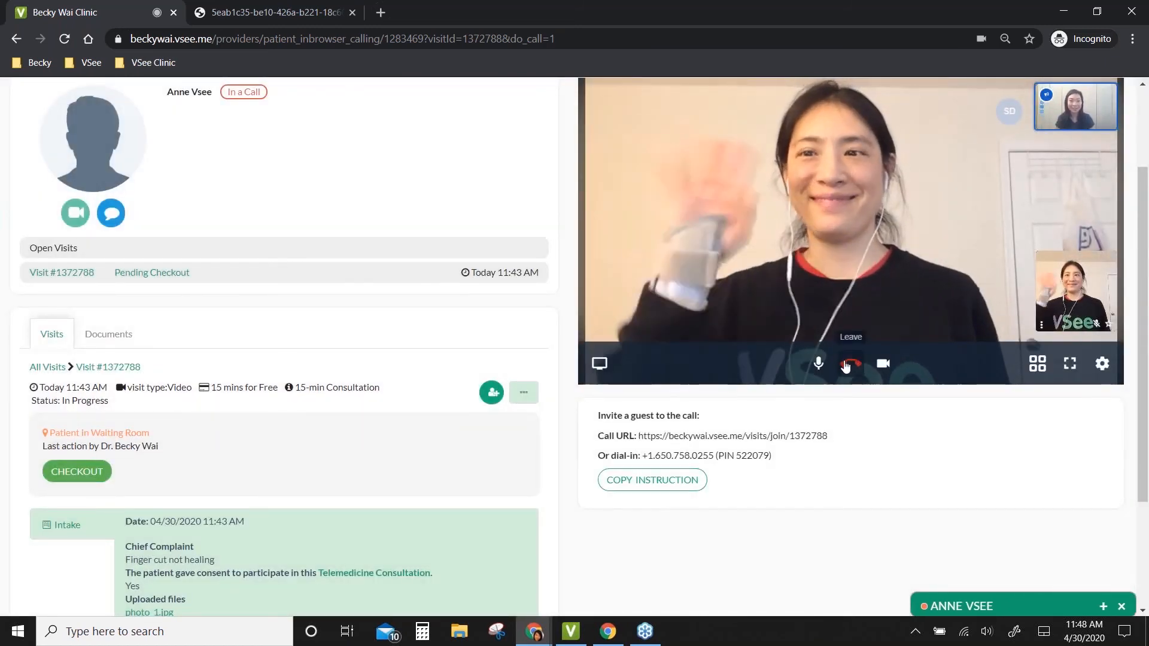
Step: Hang up the video call with the patient
click(850, 363)
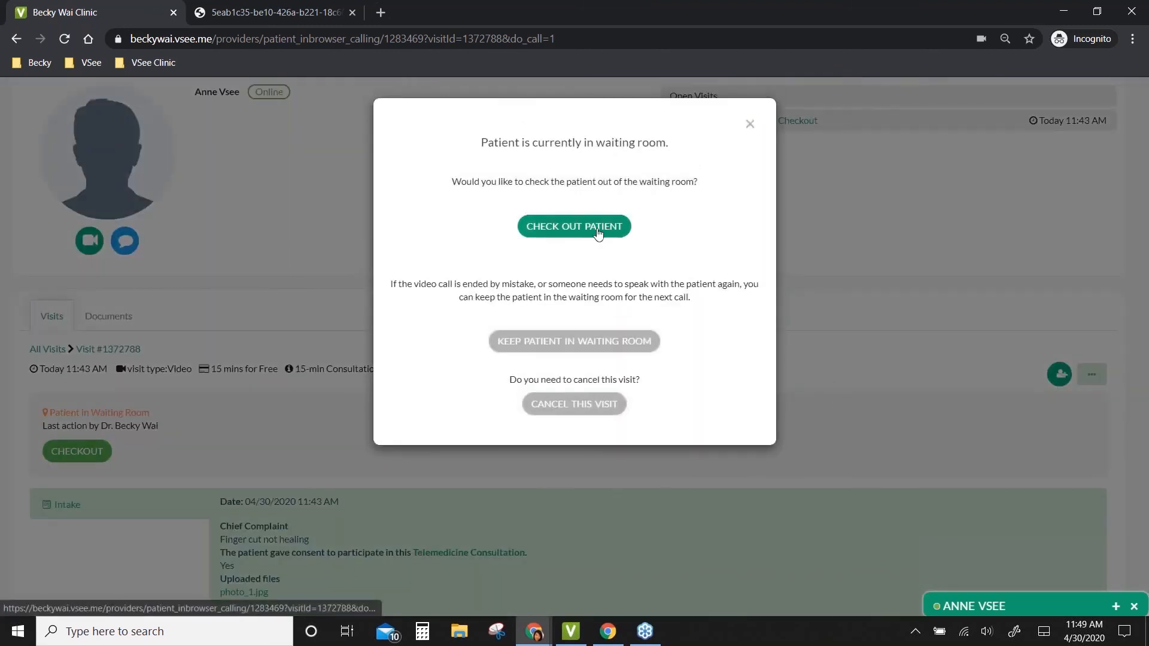
mouse_move(536, 316)
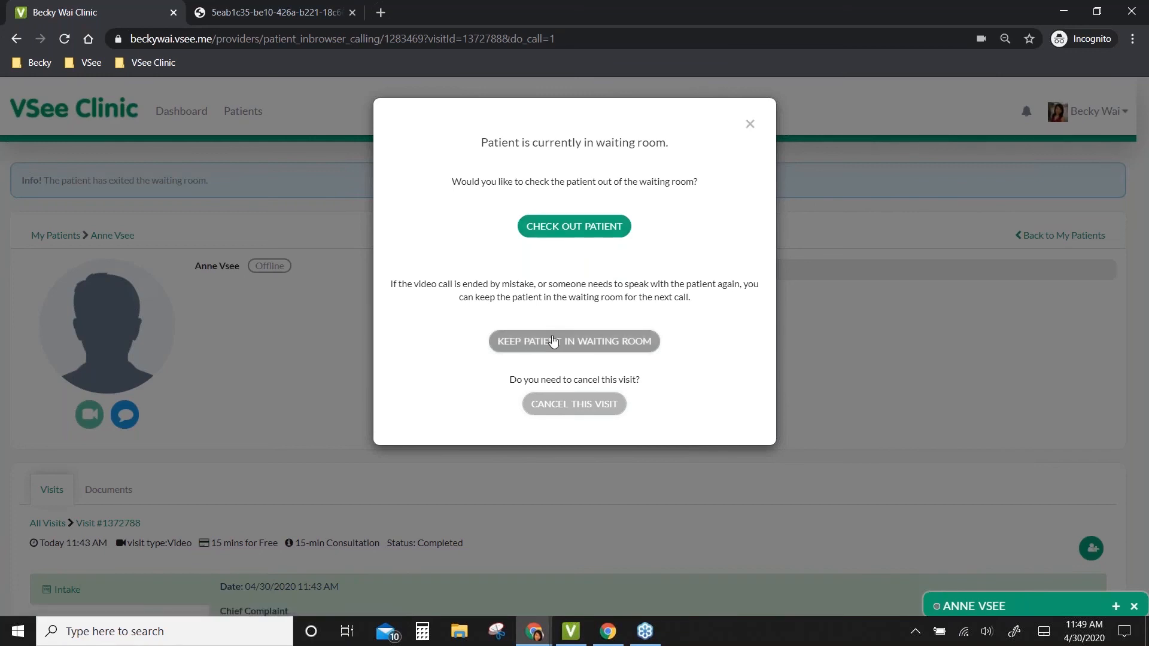
mouse_move(568, 353)
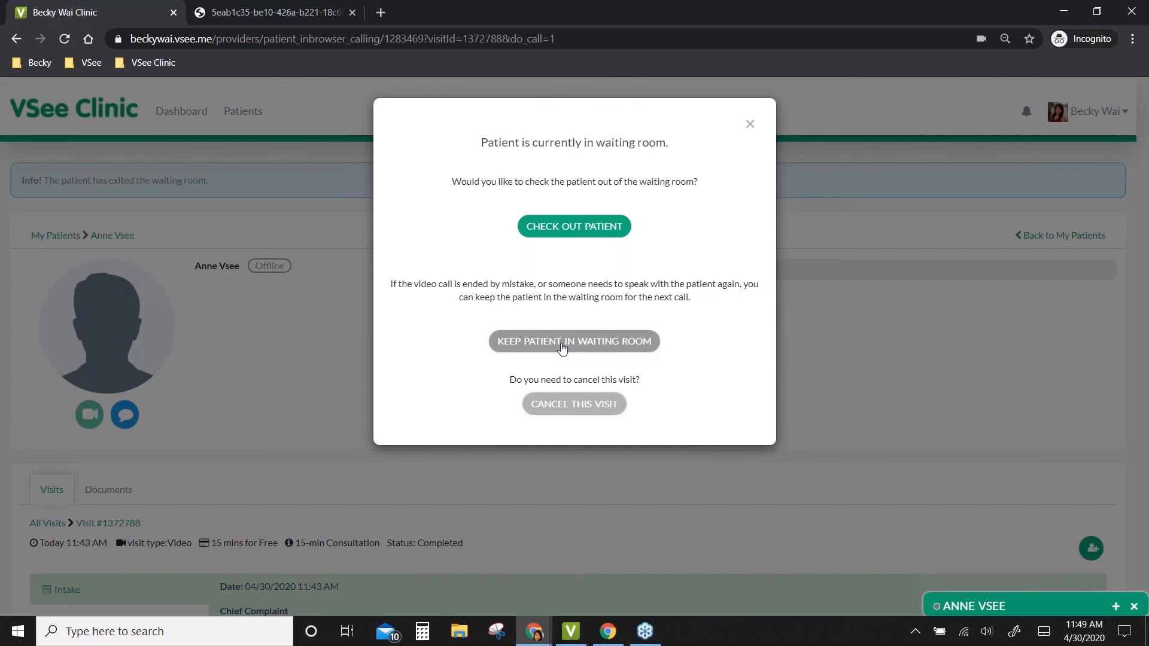
mouse_move(567, 415)
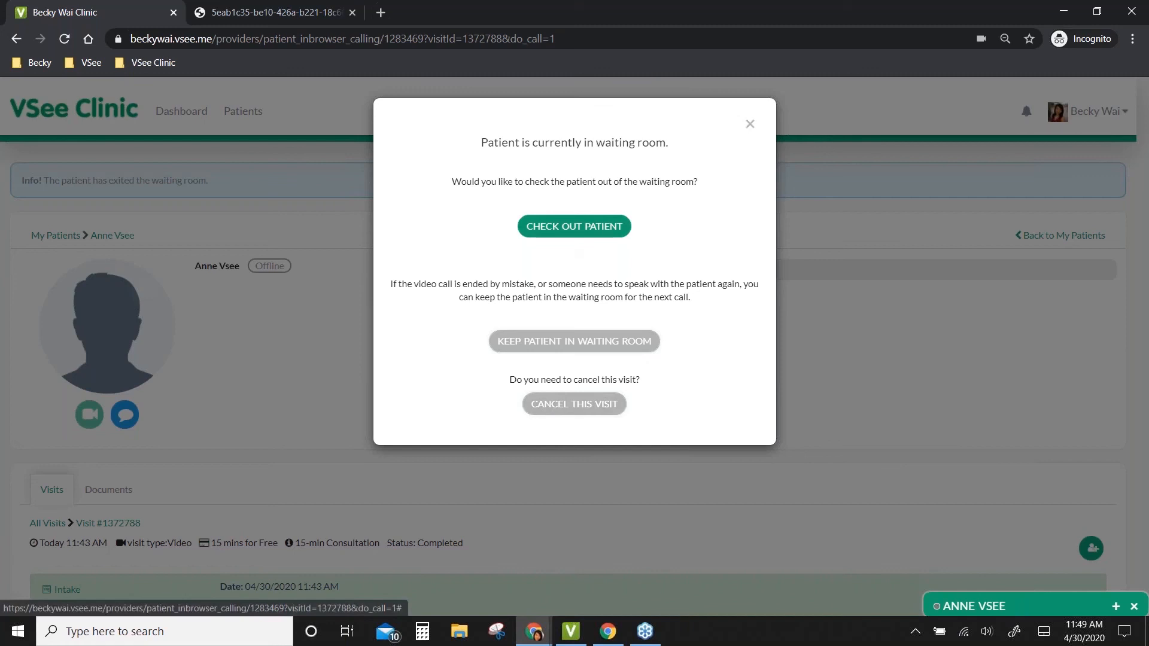
Step: Check out the patient and return to the dashboard showing an empty waiting room
click(574, 226)
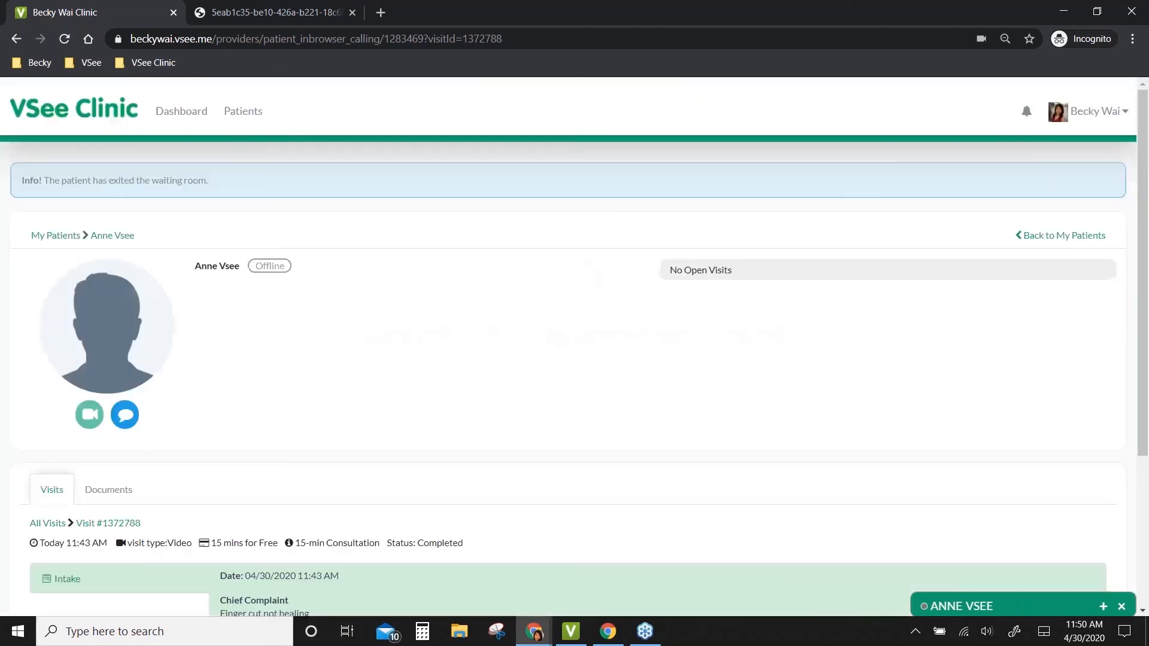
mouse_move(174, 121)
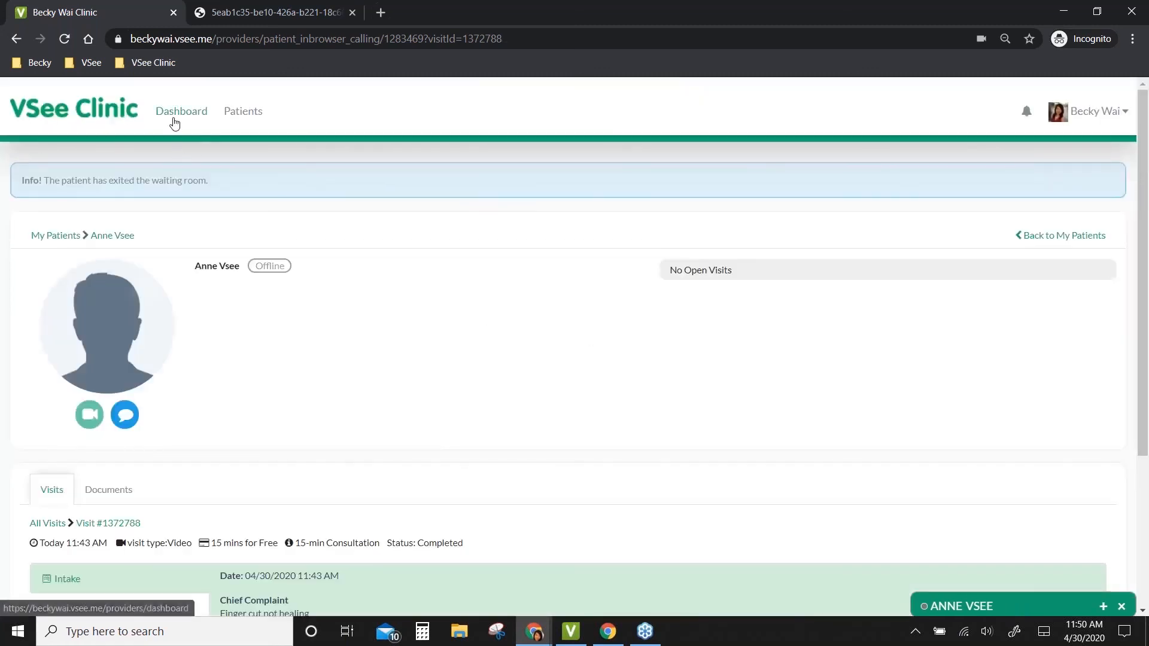
click(181, 111)
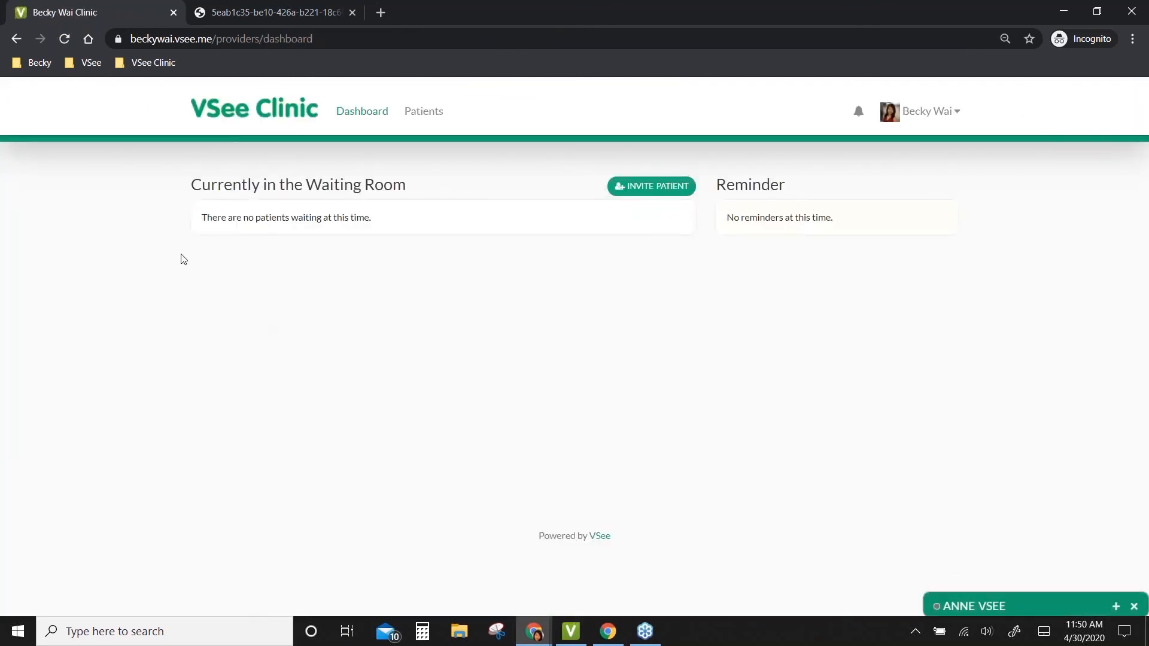
mouse_move(208, 369)
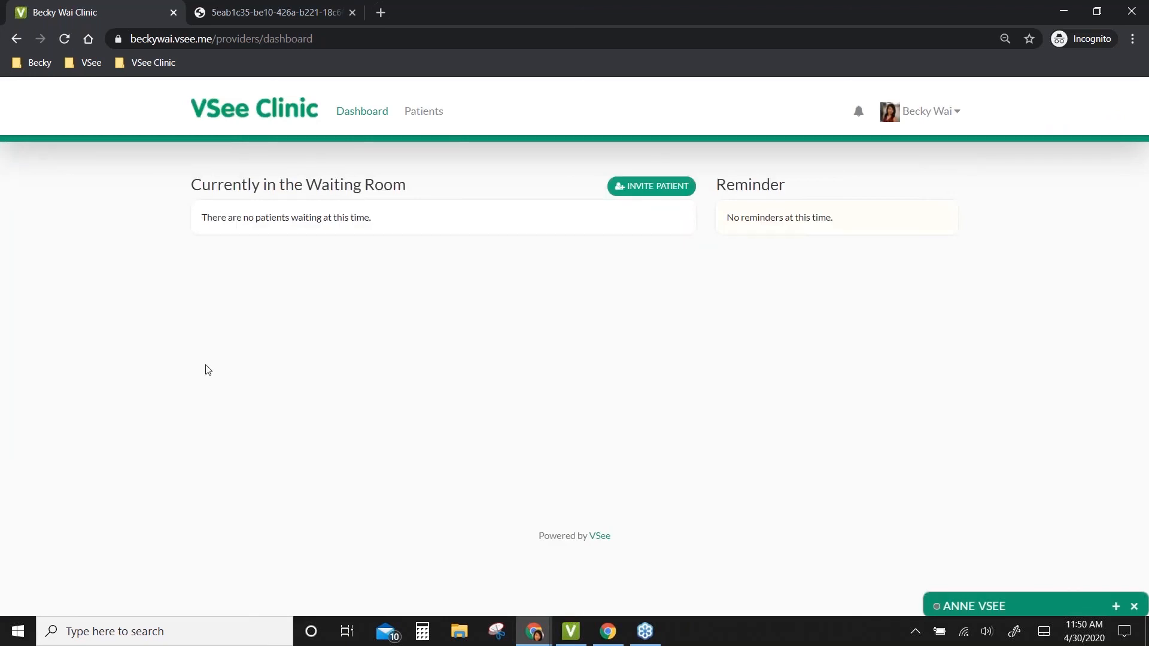